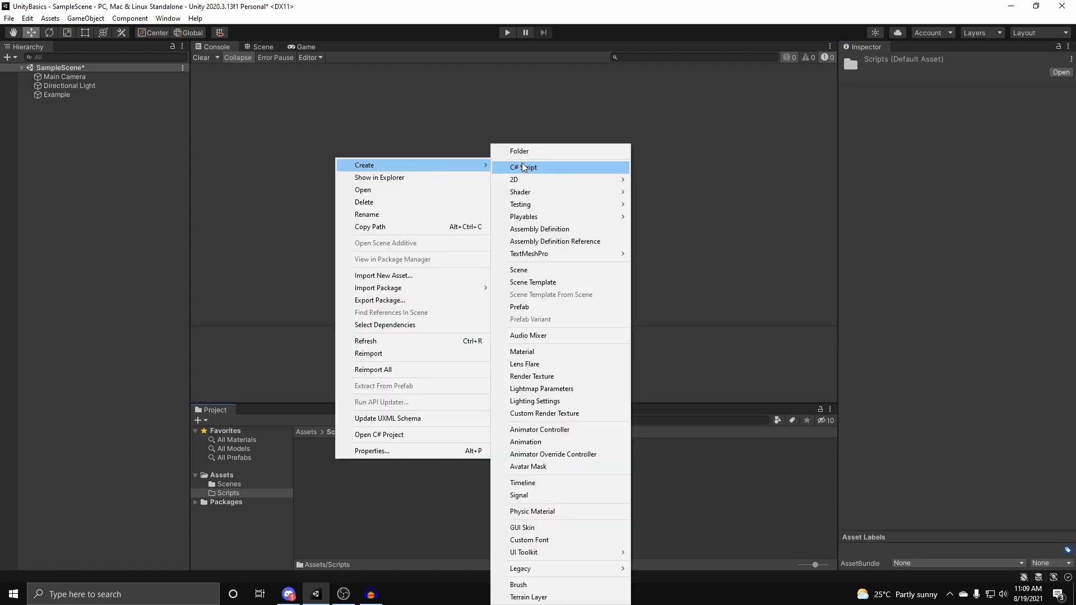
Create the CAS C# script in Scripts, select Example, and open CAS for editing
{"action": "left_click", "coordinate": [525, 167]}
{"action": "type", "text": "CAS"}
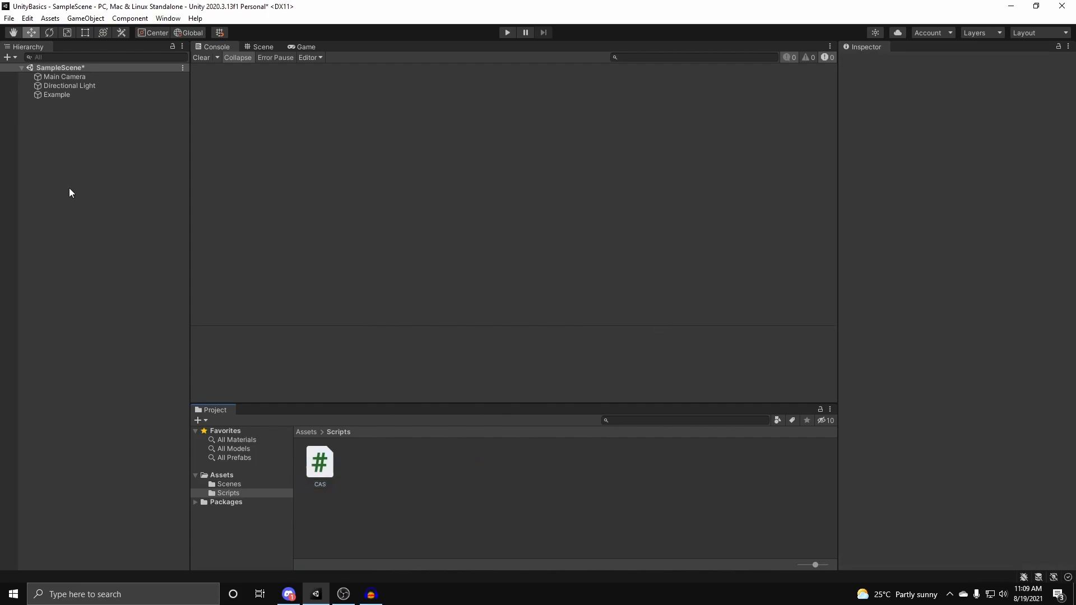
{"action": "mouse_move", "coordinate": [465, 485]}
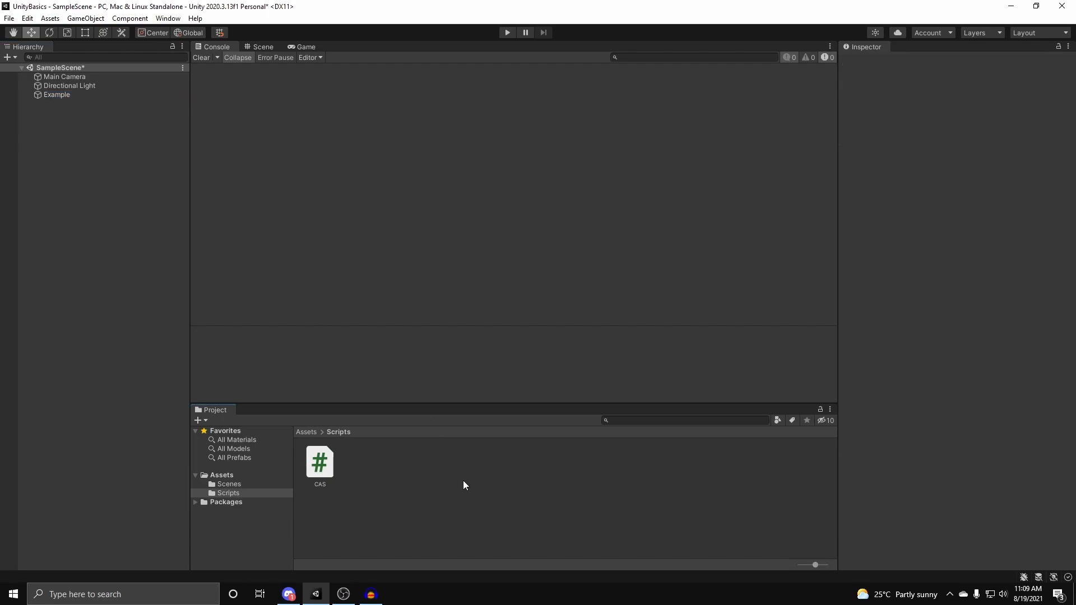
{"action": "left_click", "coordinate": [57, 94]}
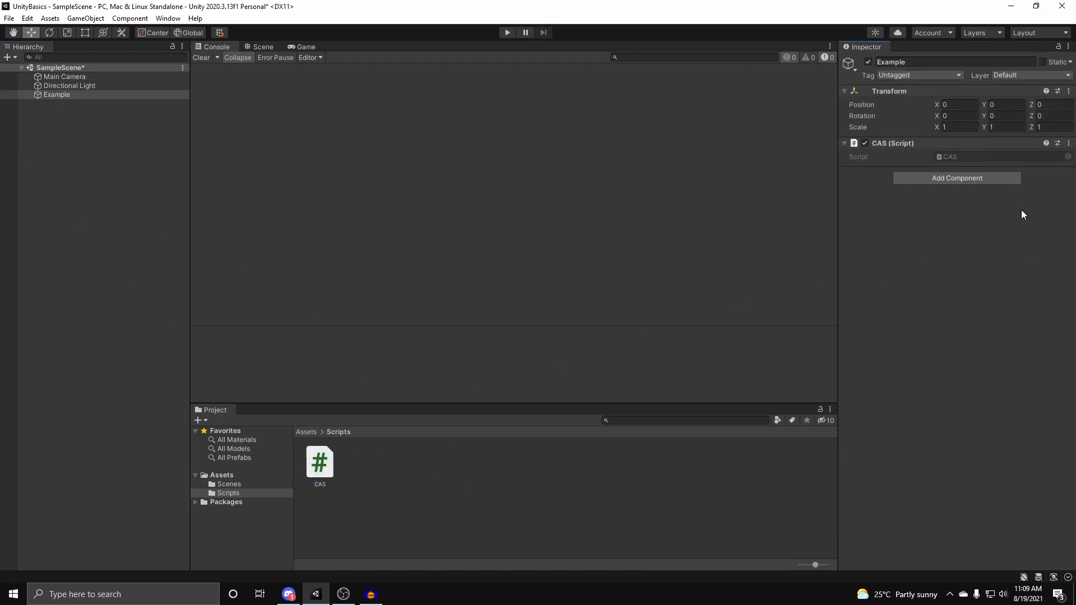
{"action": "double_click", "coordinate": [319, 462]}
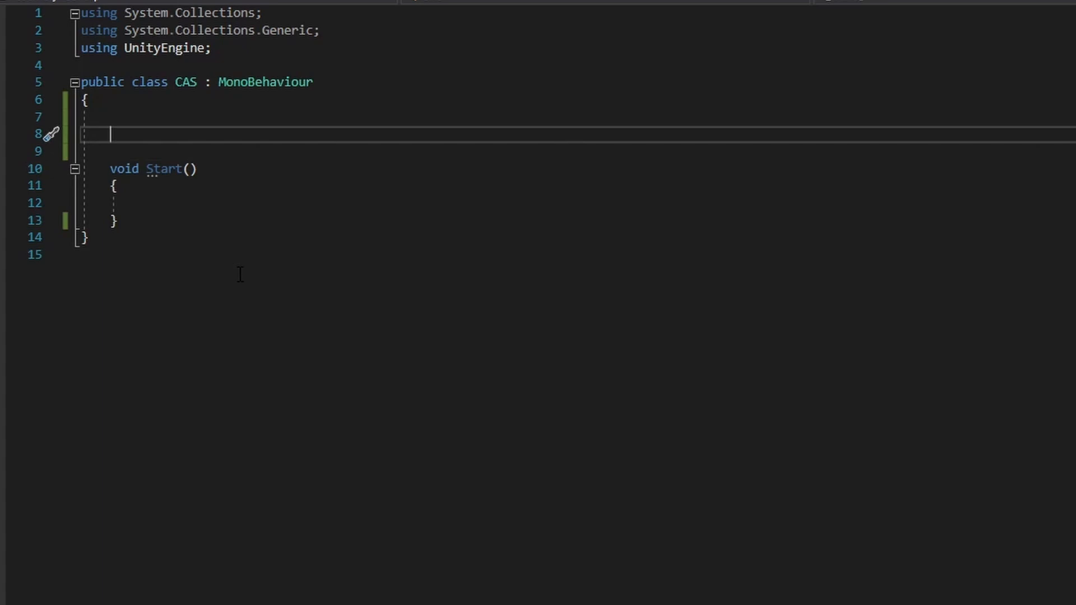
{"action": "mouse_move", "coordinate": [136, 241]}
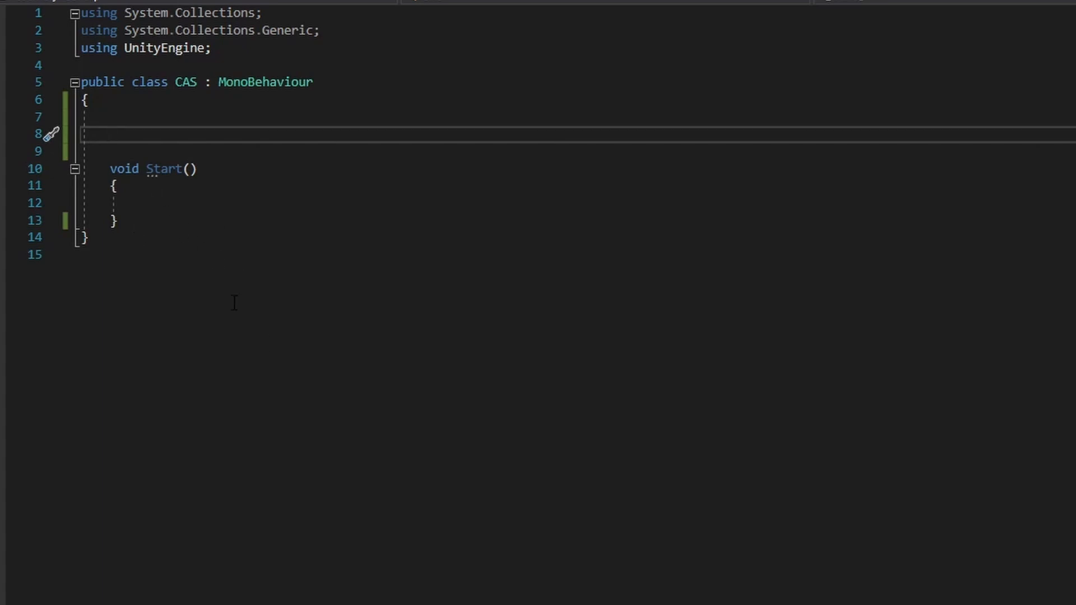
{"action": "mouse_move", "coordinate": [305, 364]}
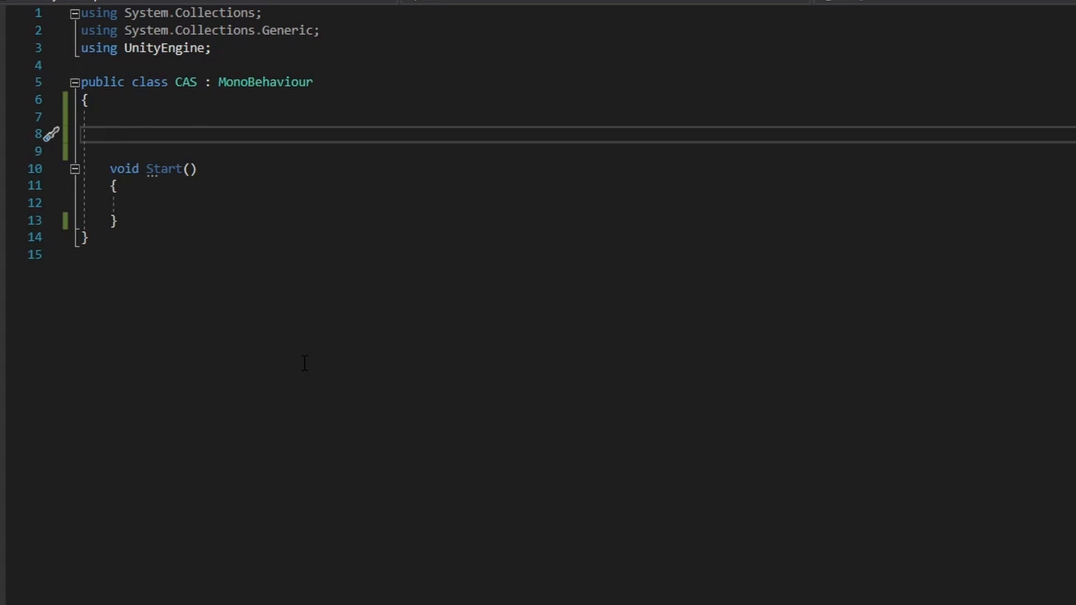
Inside CAS, declare public class MyClass with public int Health, Level and Experience
{"action": "type", "text": "p"}
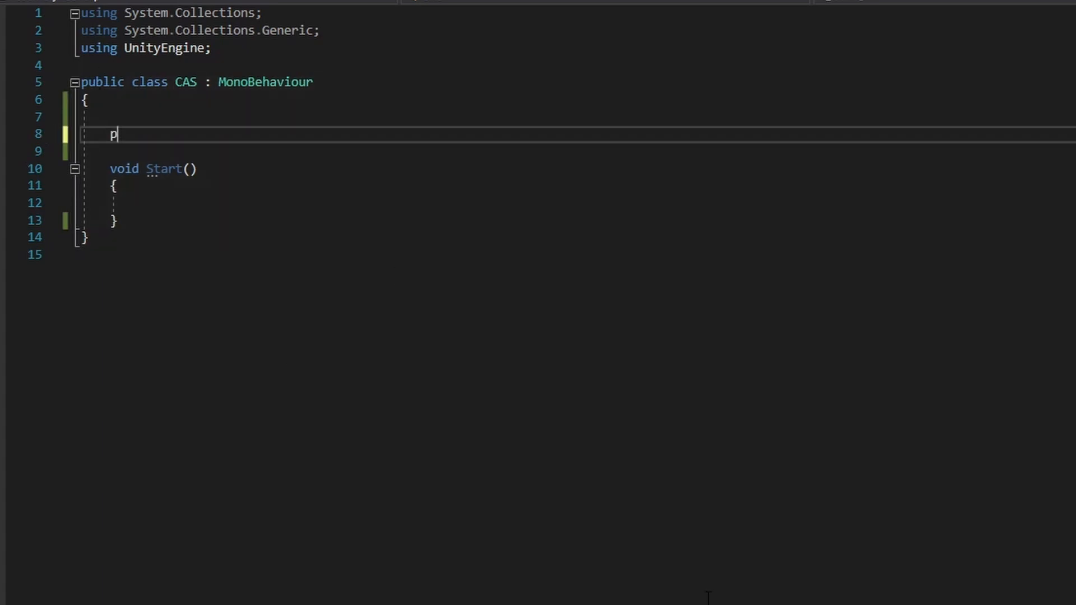
{"action": "type", "text": "ublic class"}
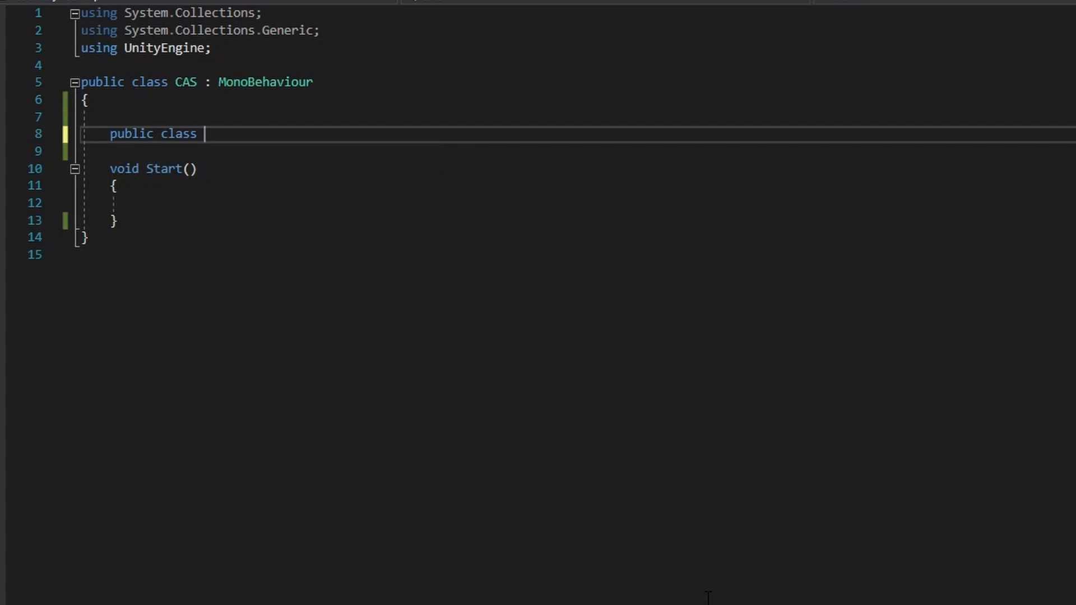
{"action": "type", "text": "MyClass"}
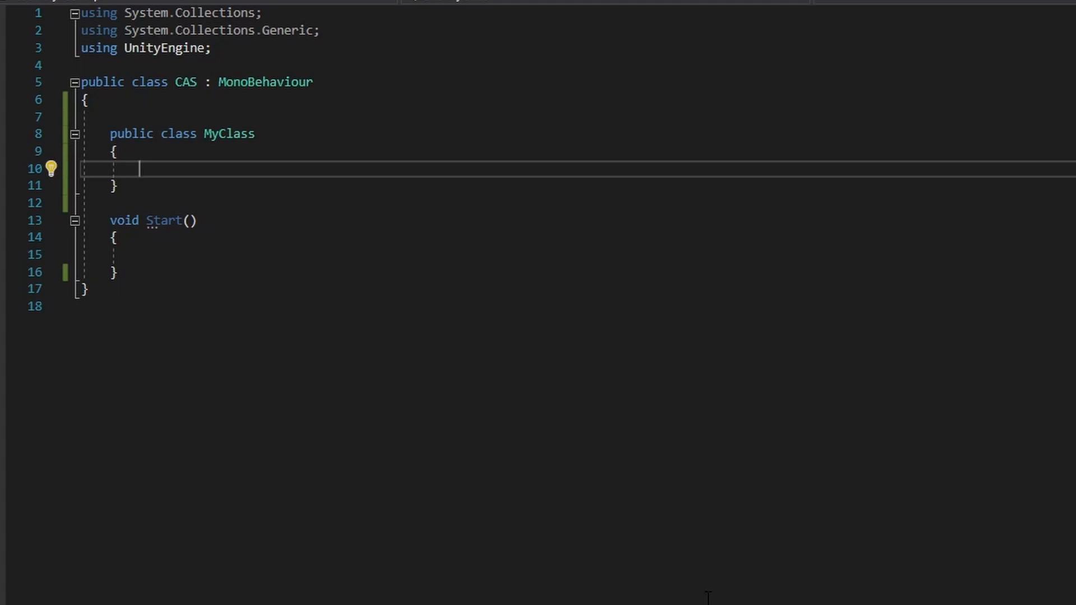
{"action": "type", "text": "public int"}
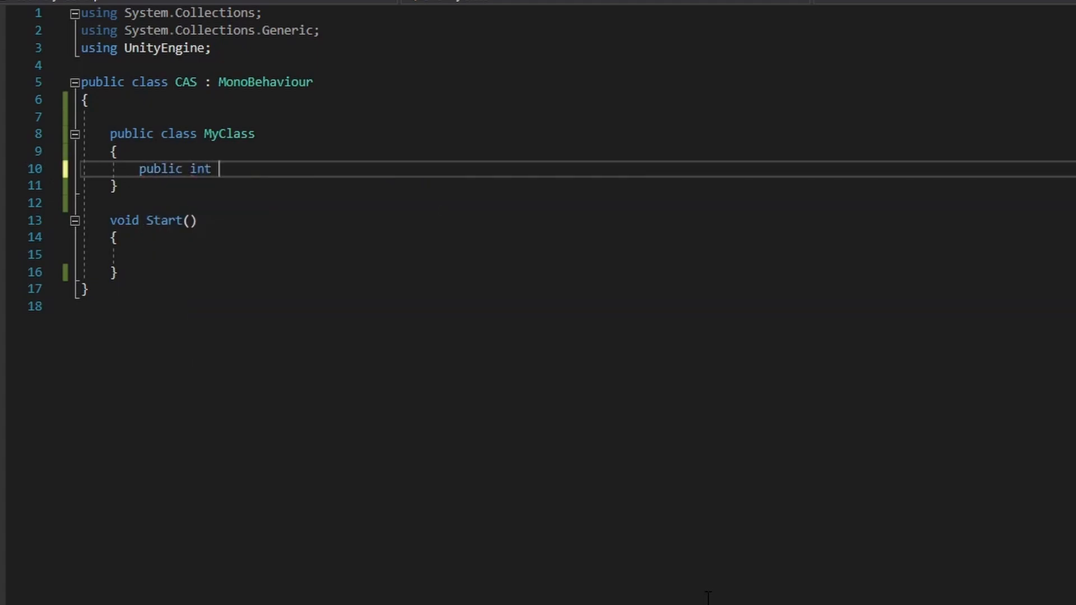
{"action": "type", "text": "Health;"}
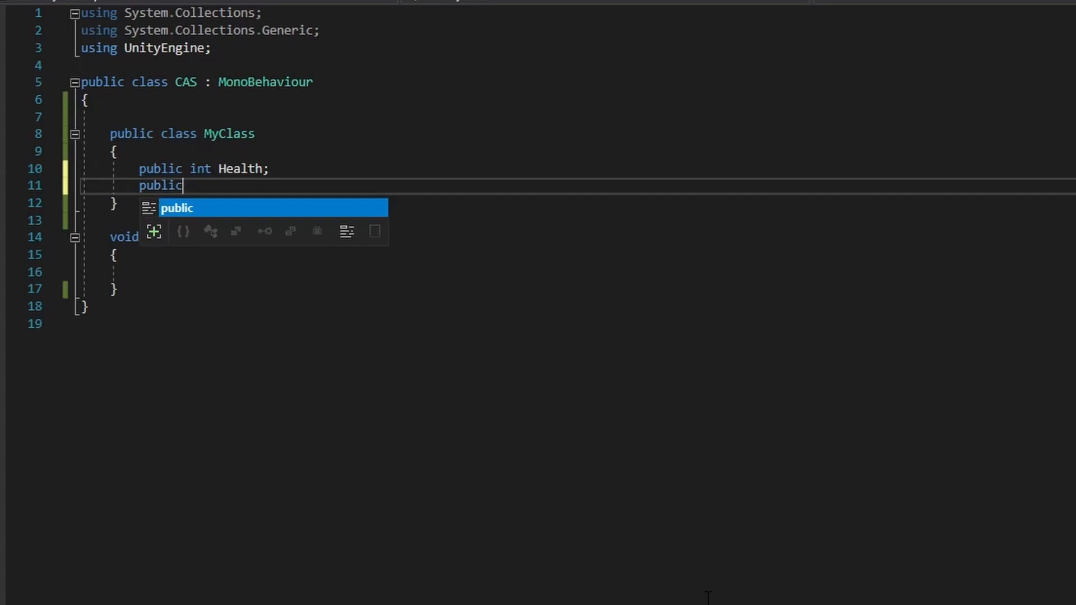
{"action": "type", "text": "int Level;"}
{"action": "type", "text": "public int"}
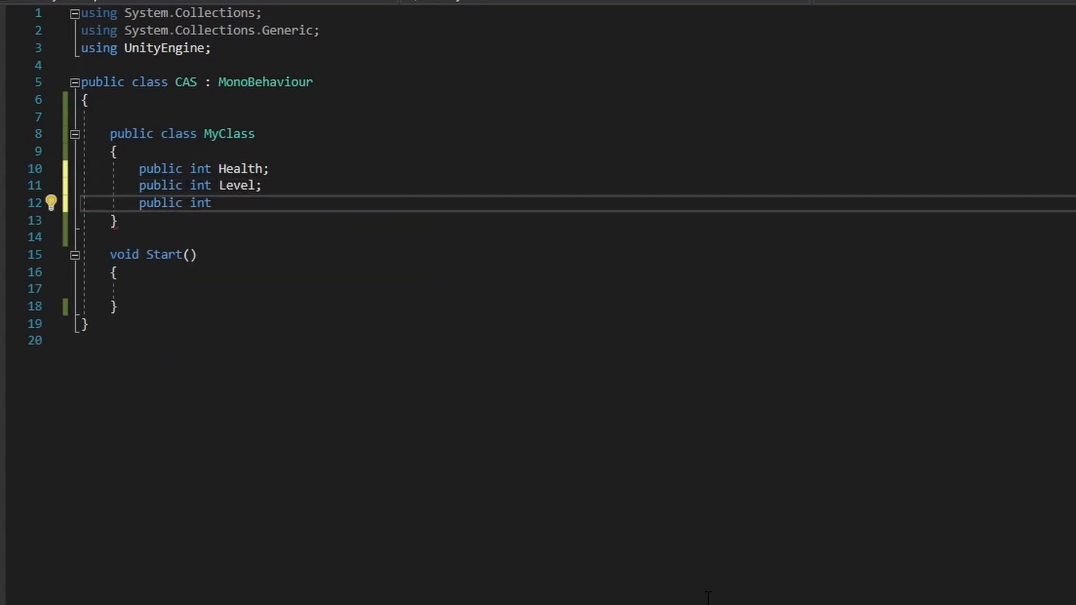
{"action": "type", "text": "Experience;"}
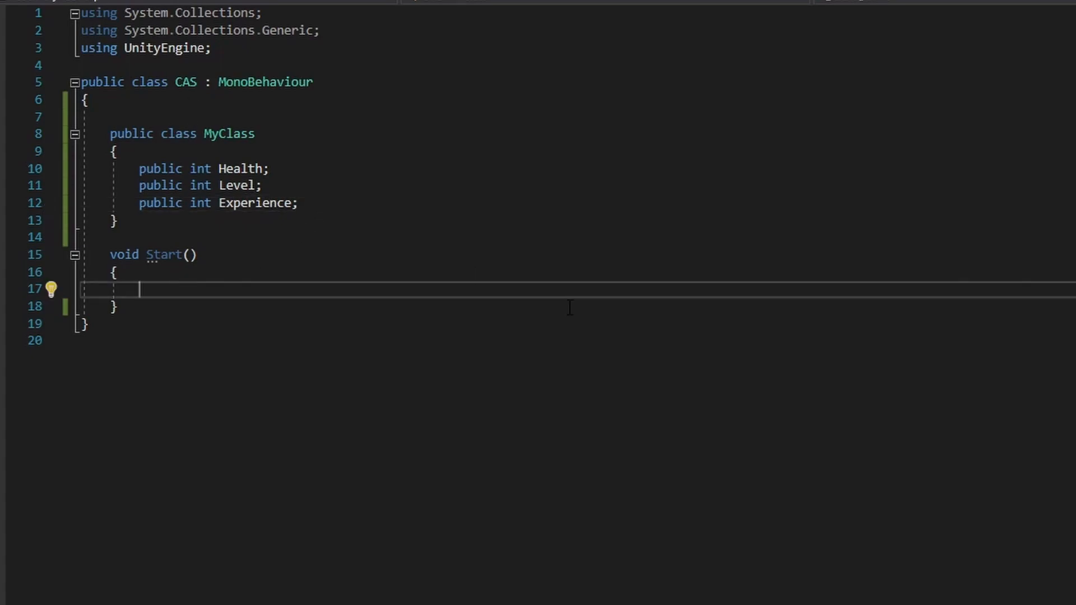
{"action": "mouse_move", "coordinate": [445, 452]}
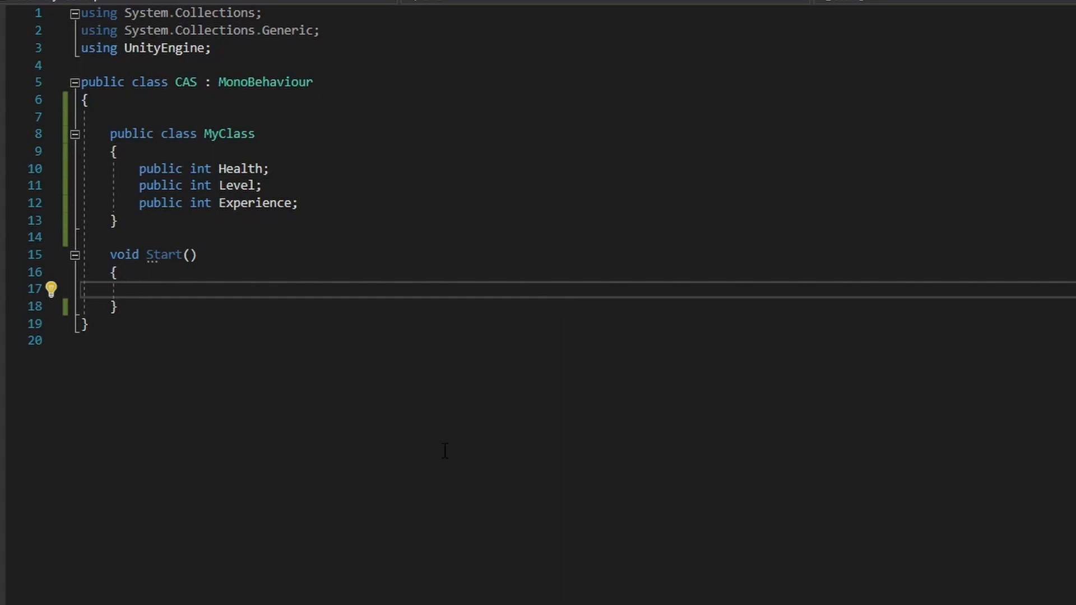
In Start, declare MyClass Player = new MyClass()
{"action": "type", "text": "MyClass"}
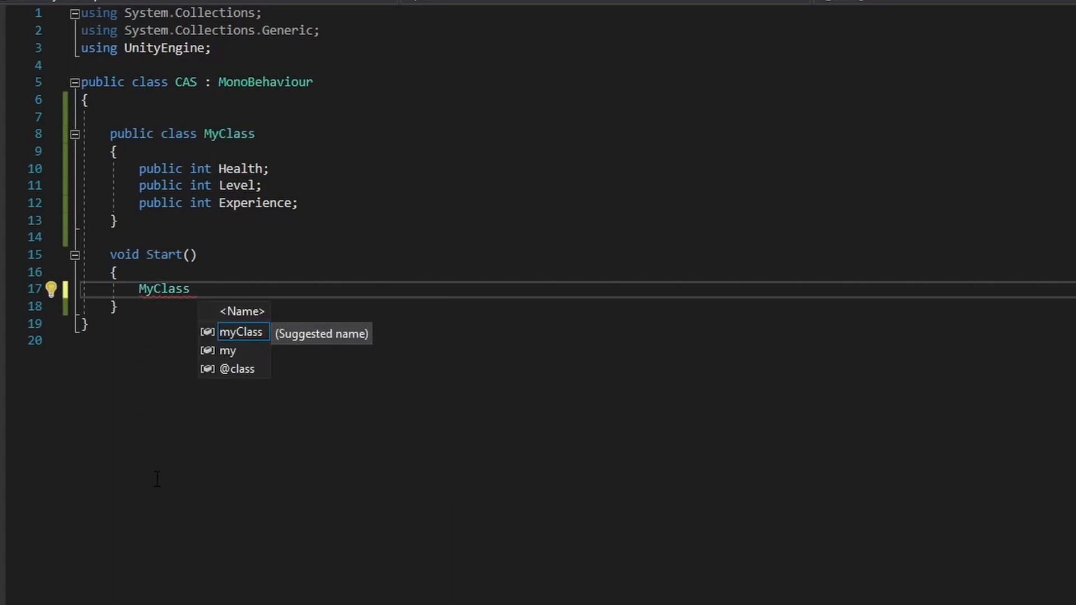
{"action": "type", "text": "Player"}
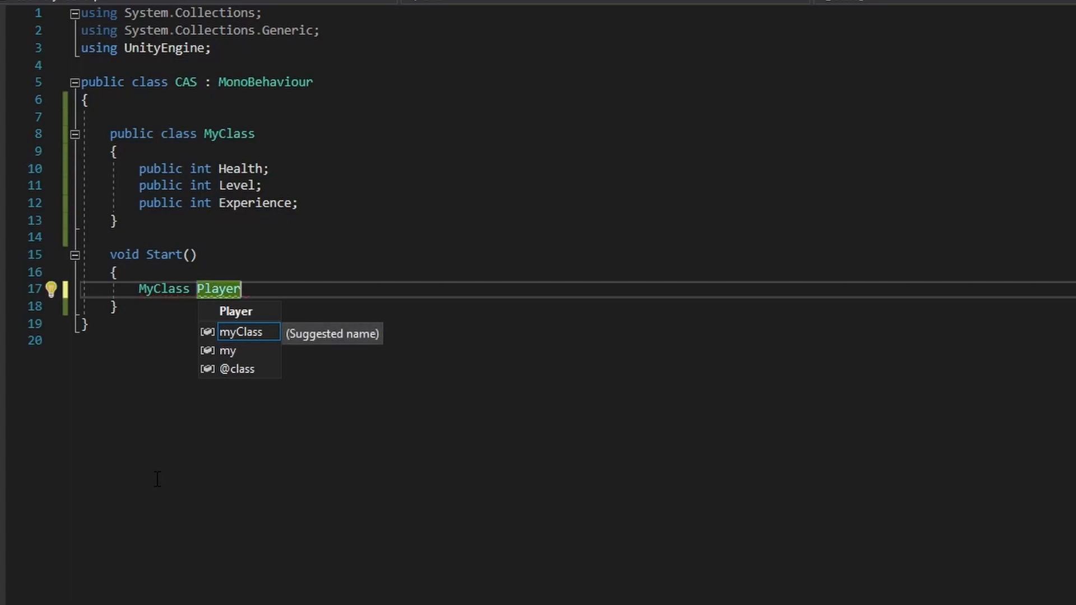
{"action": "type", "text": "= new MyClass();"}
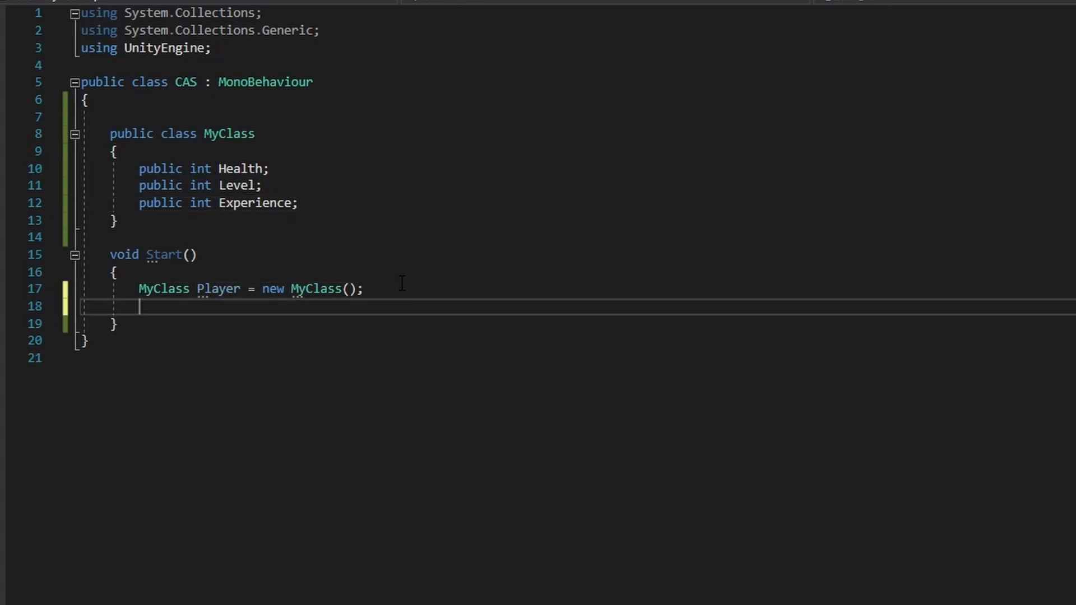
Assign Player.Health = 100, Player.Level = 5 and Player.Experience = 100
{"action": "type", "text": "Player."}
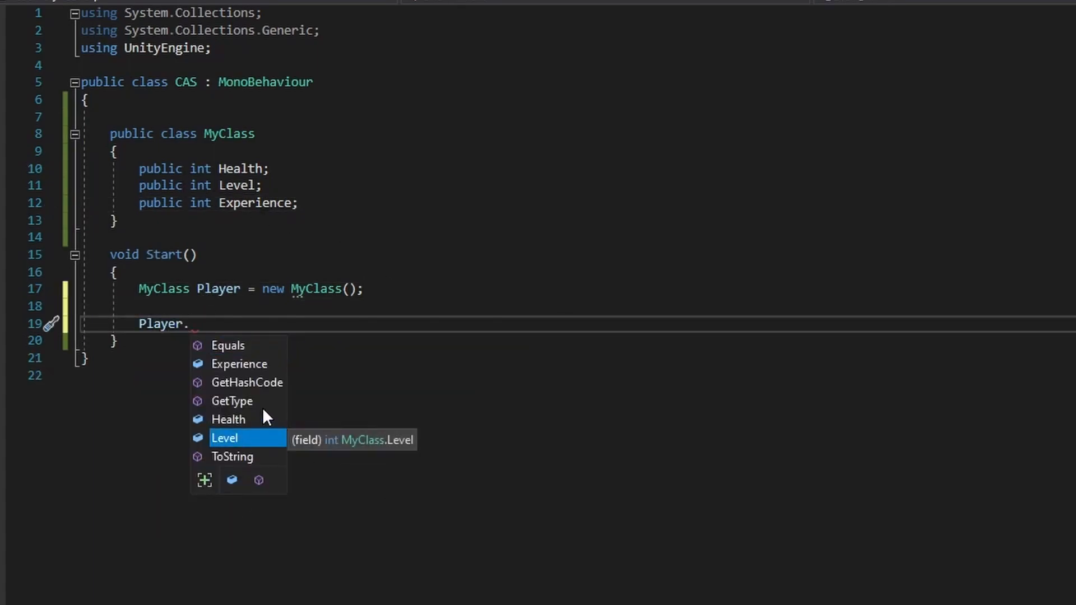
{"action": "type", "text": "Health -="}
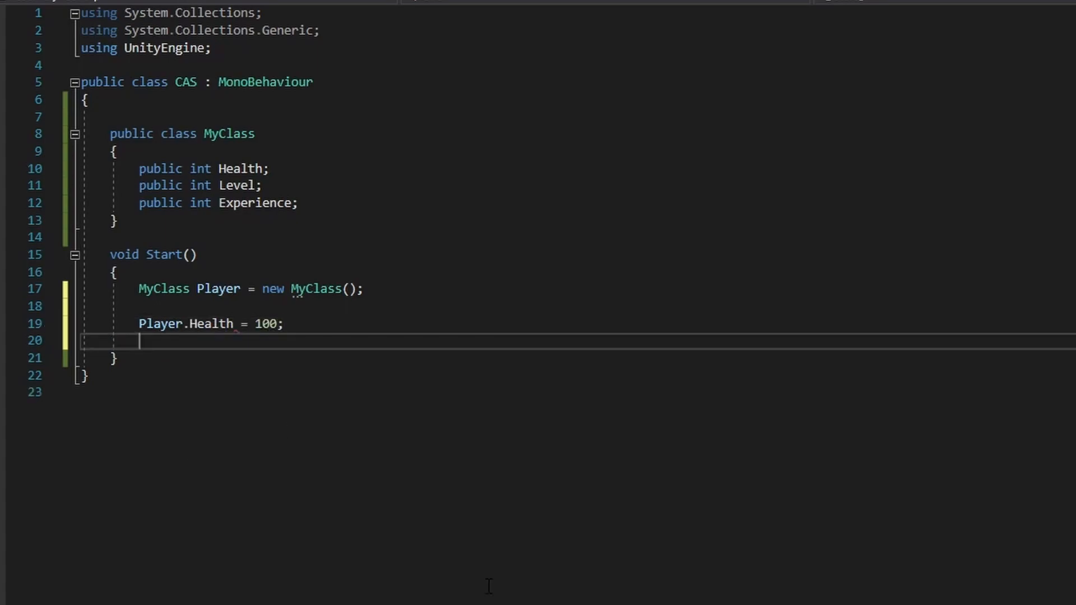
{"action": "type", "text": "Player."}
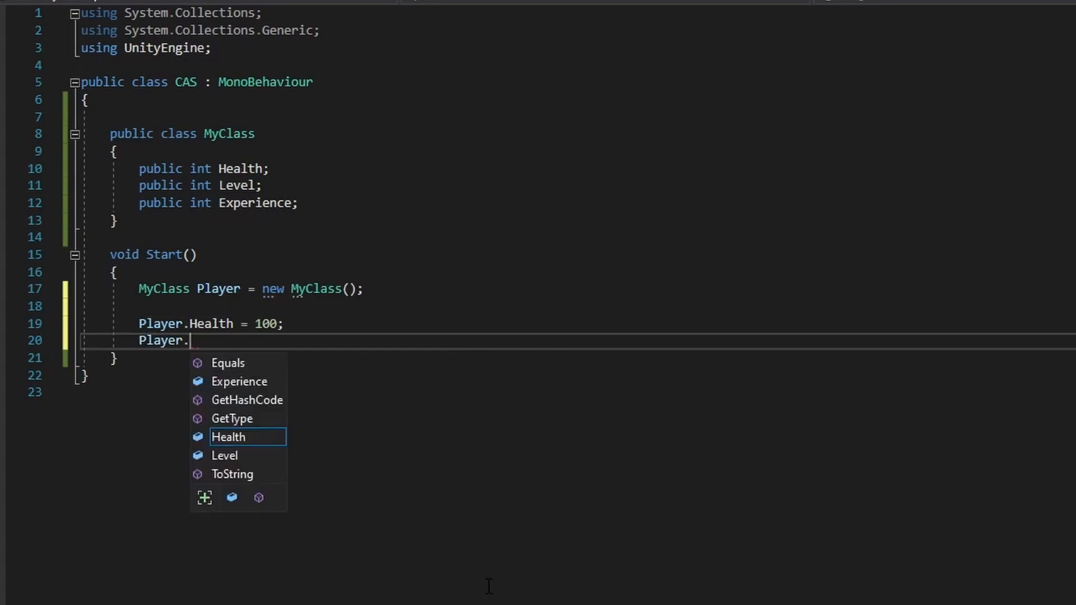
{"action": "type", "text": "Level = 5;"}
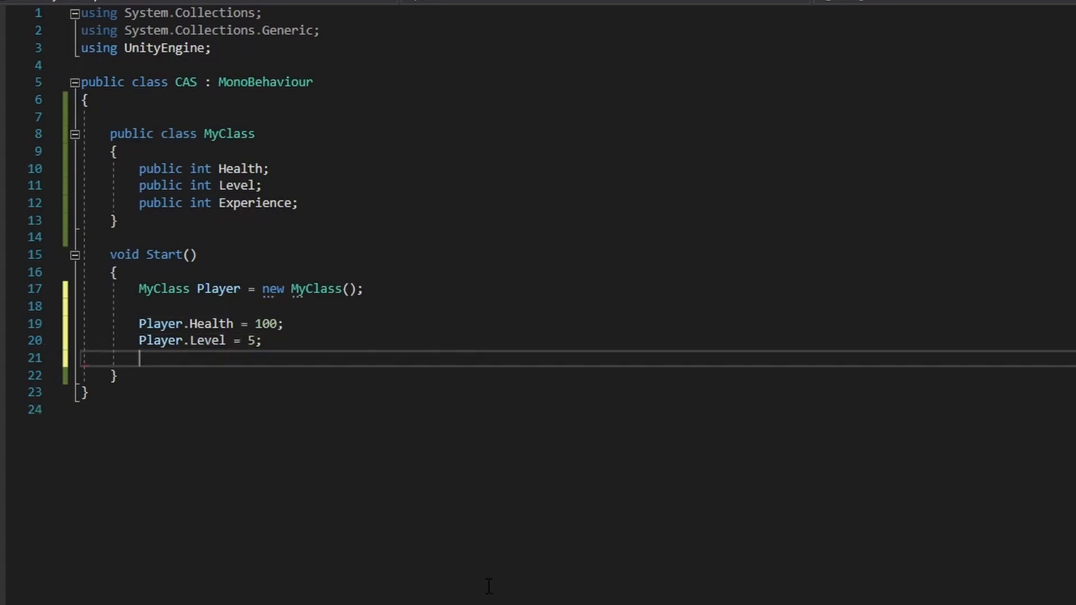
{"action": "type", "text": "Player.Level"}
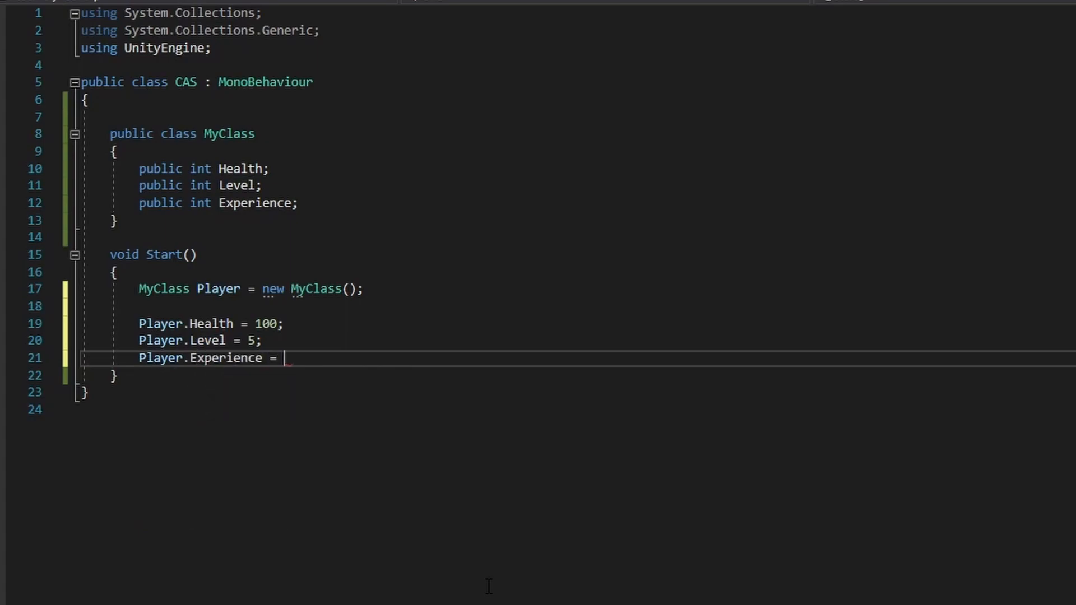
{"action": "type", "text": "100;"}
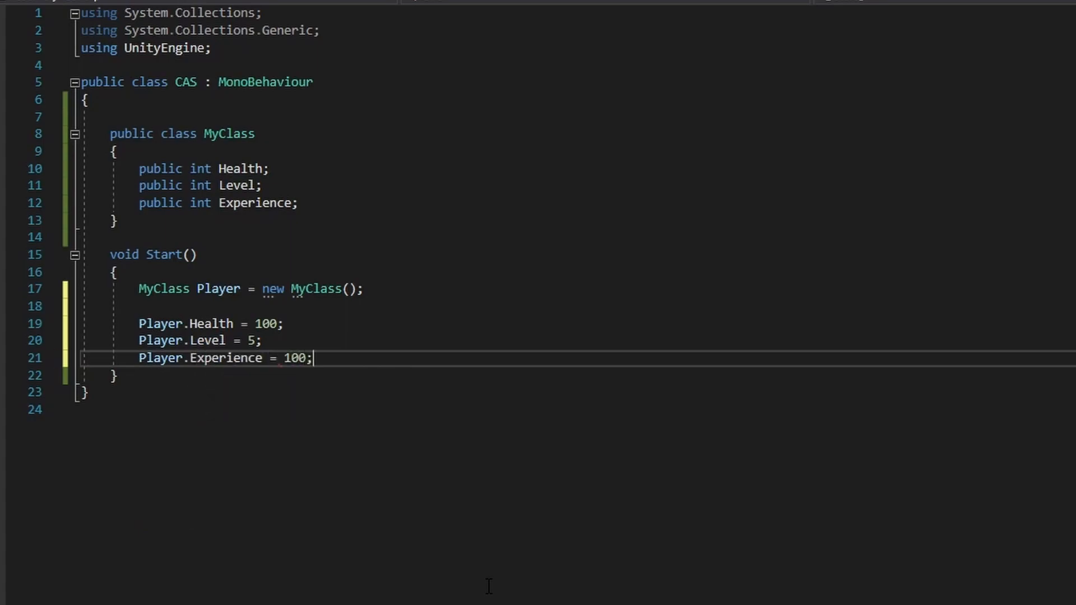
{"action": "key", "text": "Enter"}
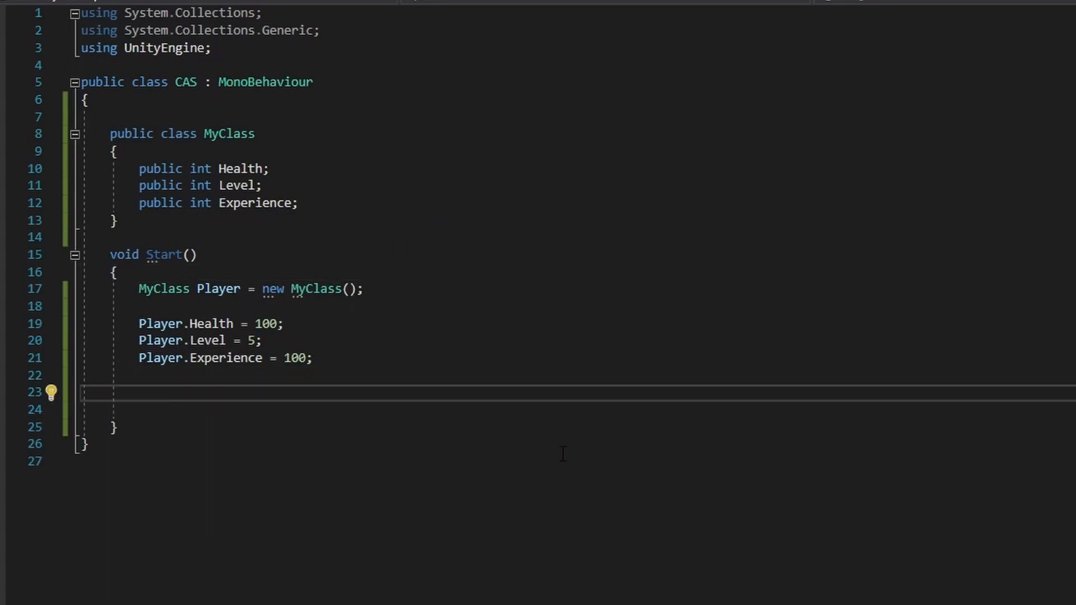
Add Debug.Log calls for Player.Health, Player.Level and Player.Experience below the assignments
{"action": "left_click_drag", "start_coordinate": [138, 168], "coordinate": [298, 203]}
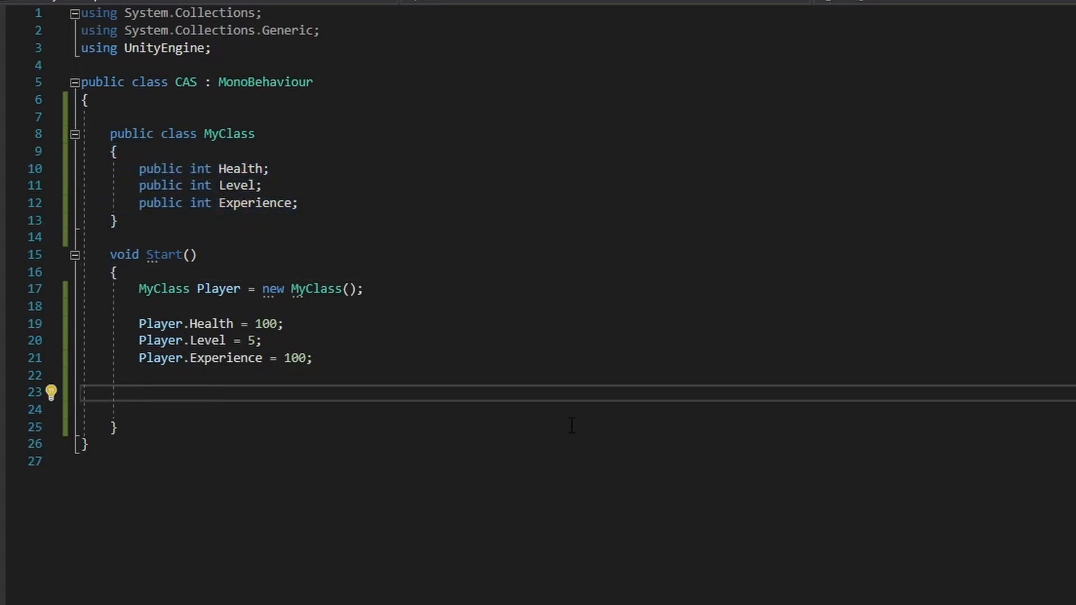
{"action": "left_click_drag", "start_coordinate": [139, 324], "coordinate": [313, 358]}
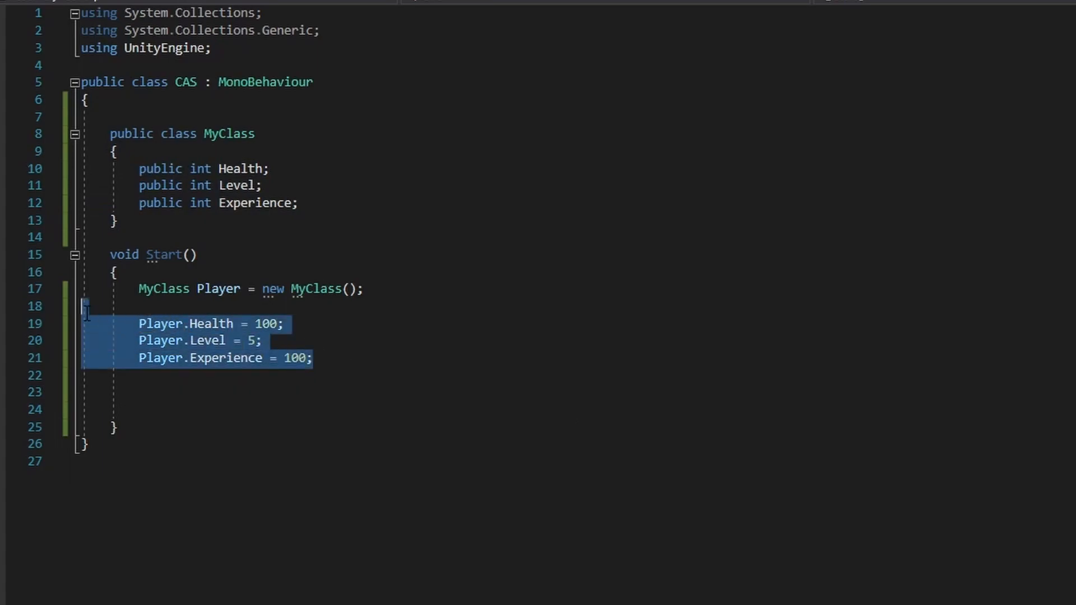
{"action": "type", "text": "Debug\\"}
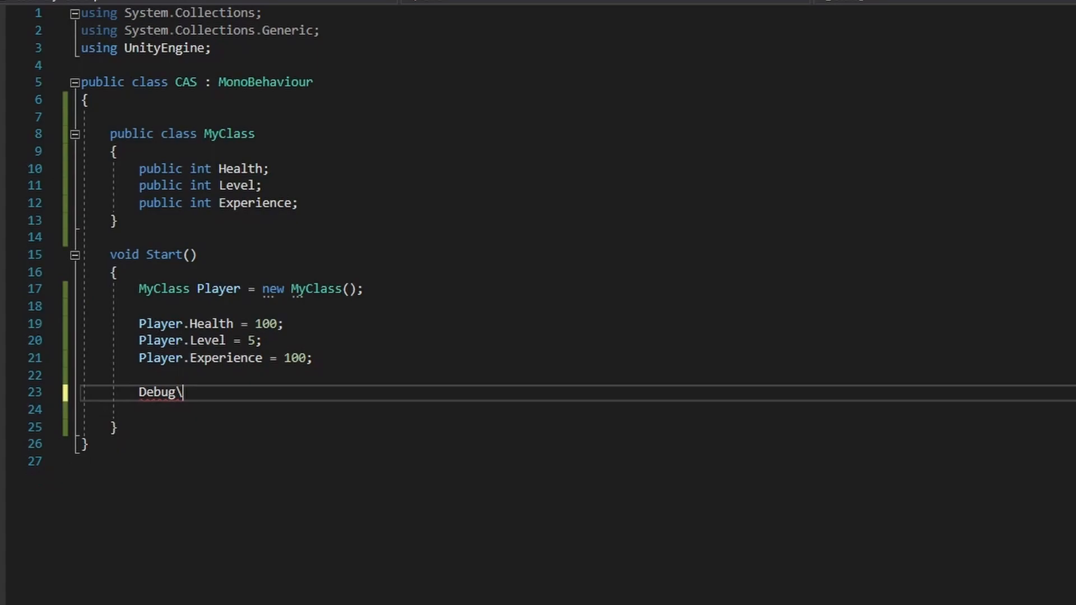
{"action": "type", "text": ".Log(H"}
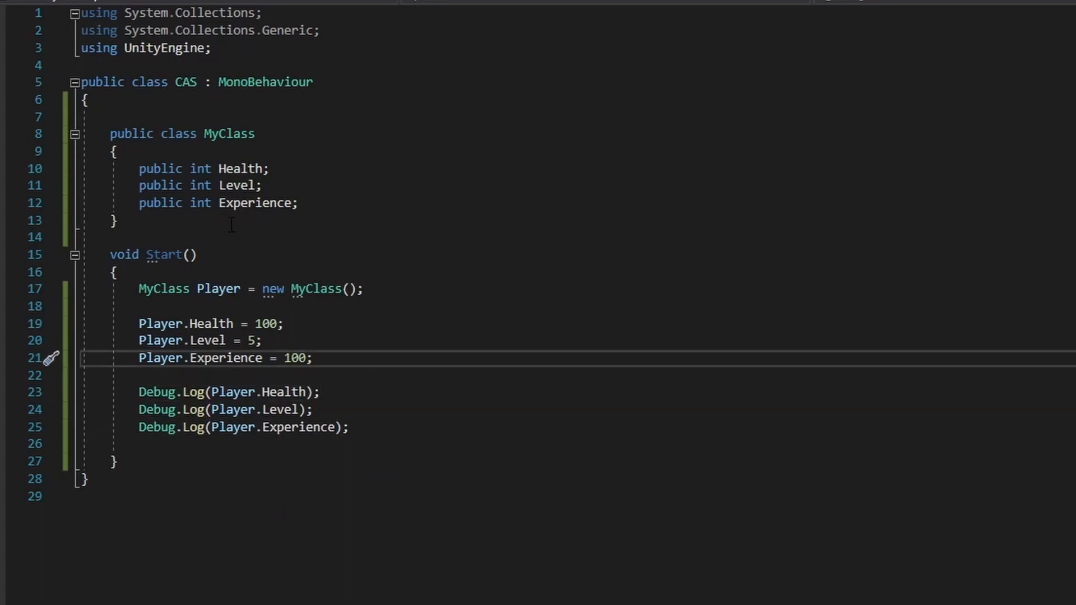
{"action": "left_click_drag", "start_coordinate": [138, 323], "coordinate": [312, 357]}
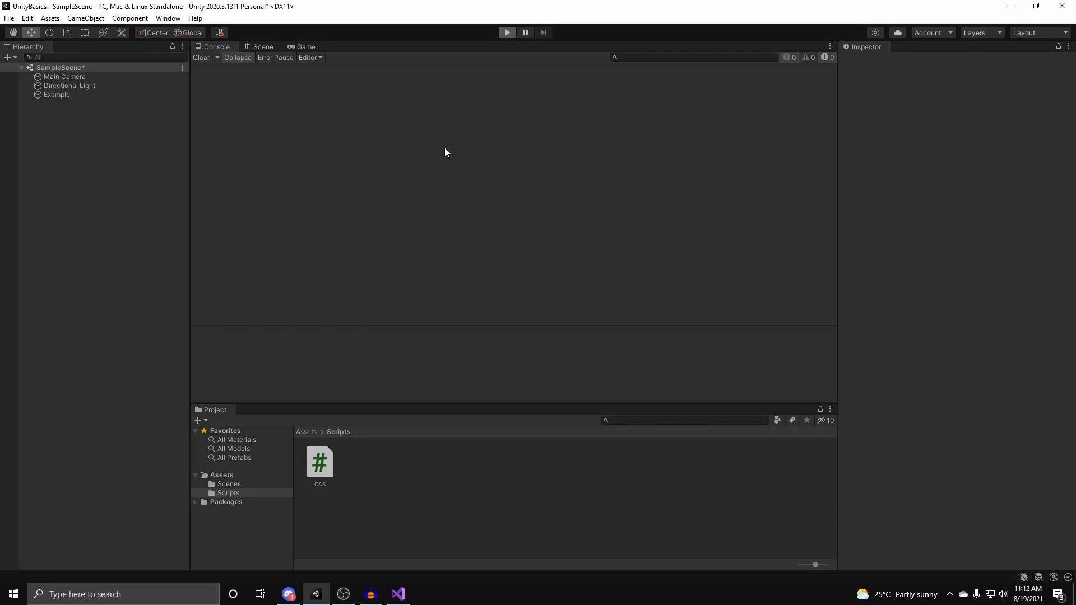
Play the scene and inspect the first Console entry showing 100
{"action": "left_click", "coordinate": [508, 32]}
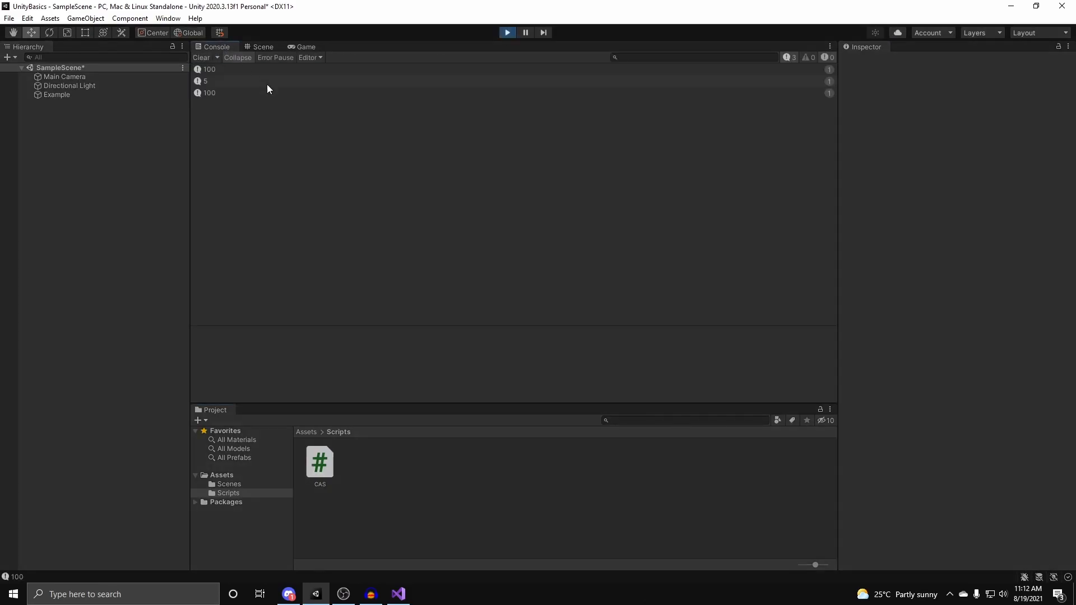
{"action": "left_click", "coordinate": [231, 69]}
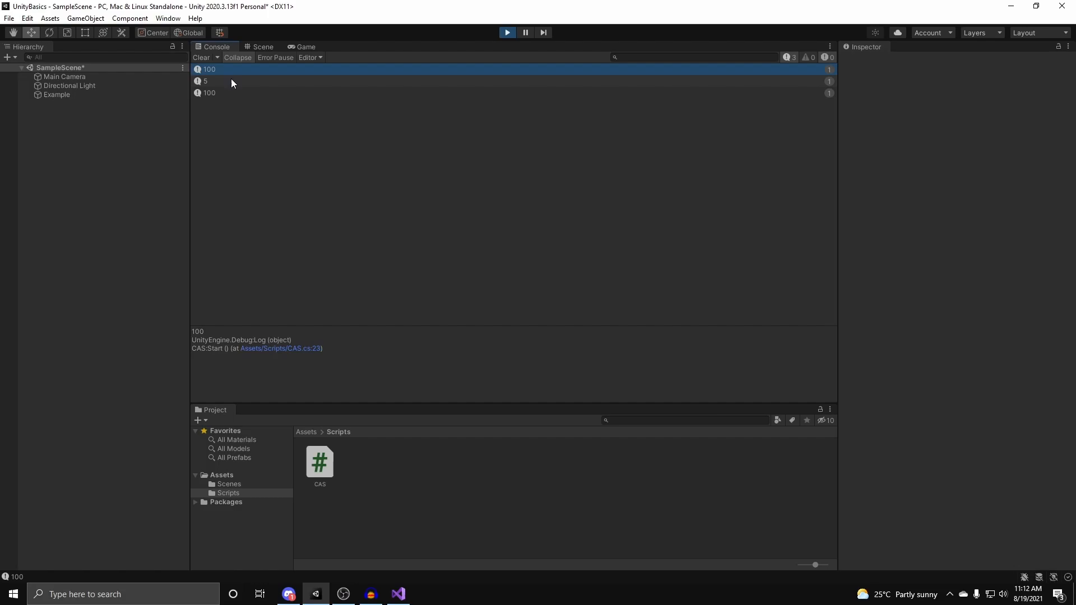
{"action": "left_click", "coordinate": [209, 93]}
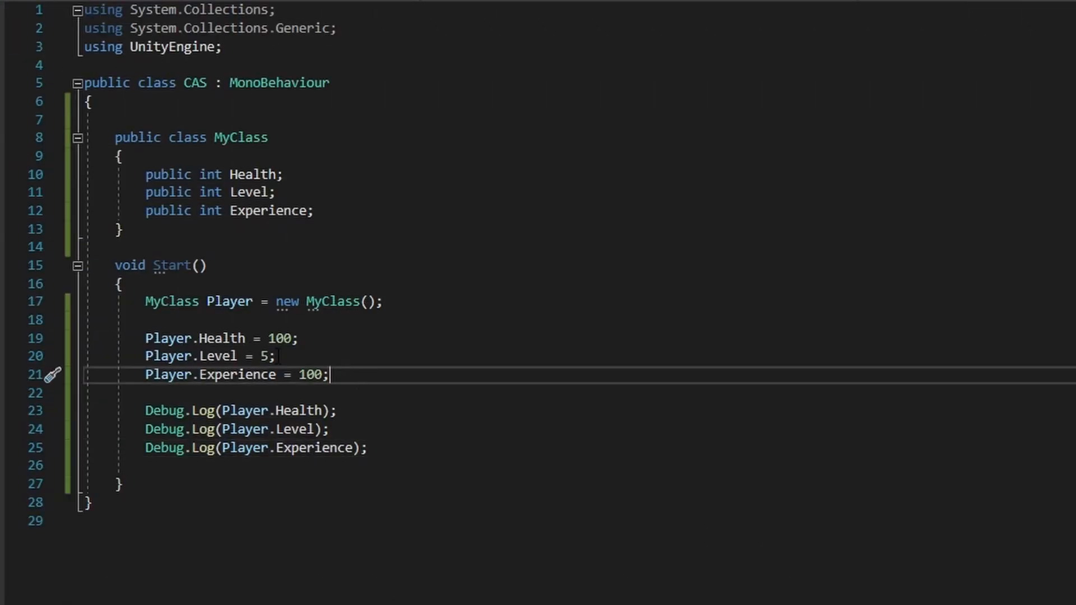
{"action": "mouse_move", "coordinate": [250, 174]}
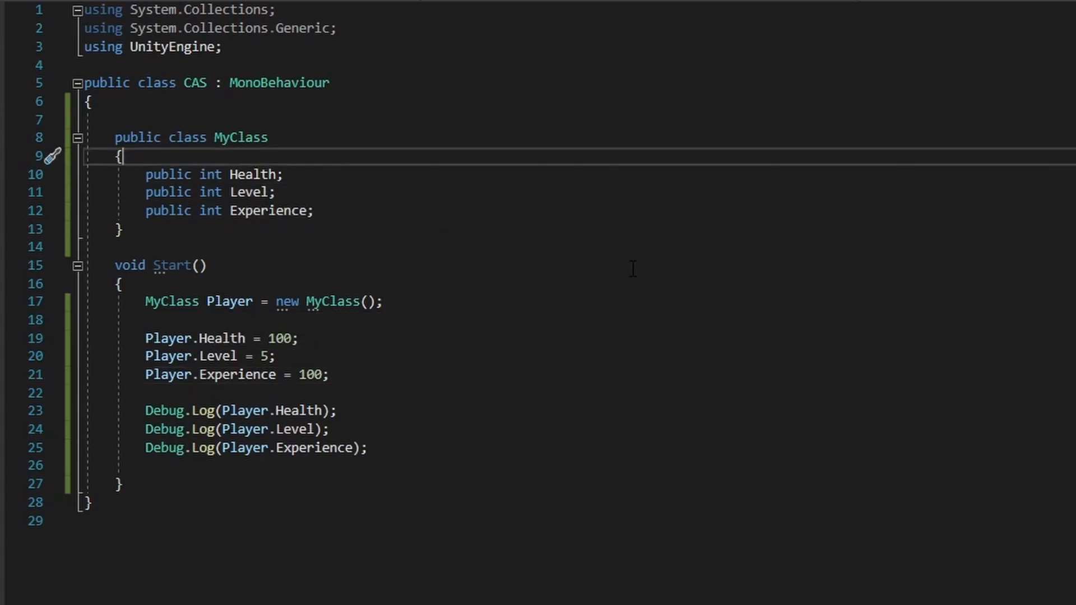
Add an empty public MyClass() constructor above the fields, after briefly testing a new MyClass() argument
{"action": "key", "text": "Enter"}
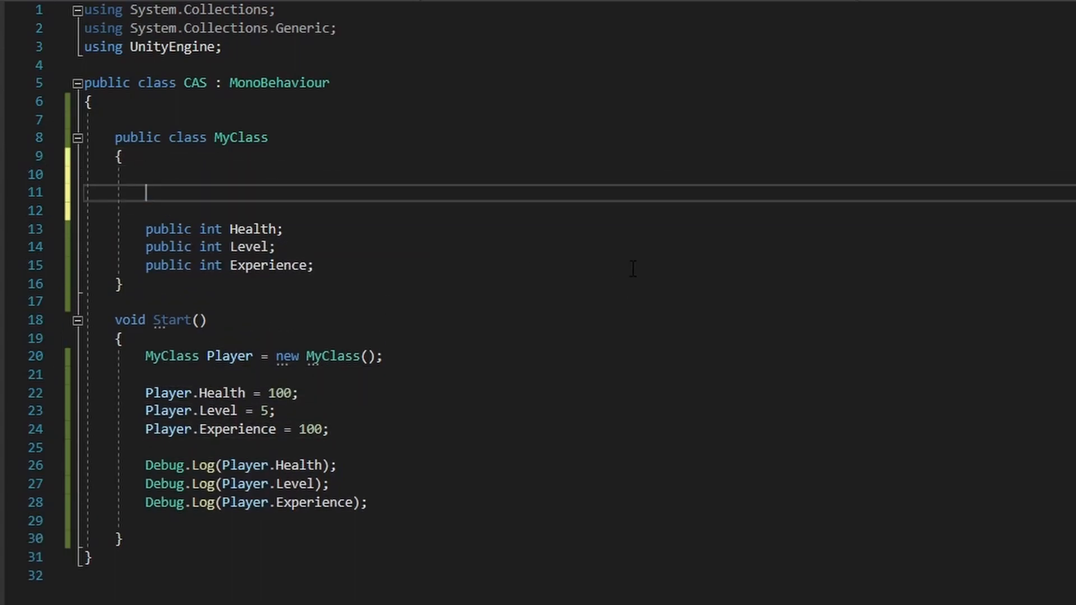
{"action": "type", "text": "public"}
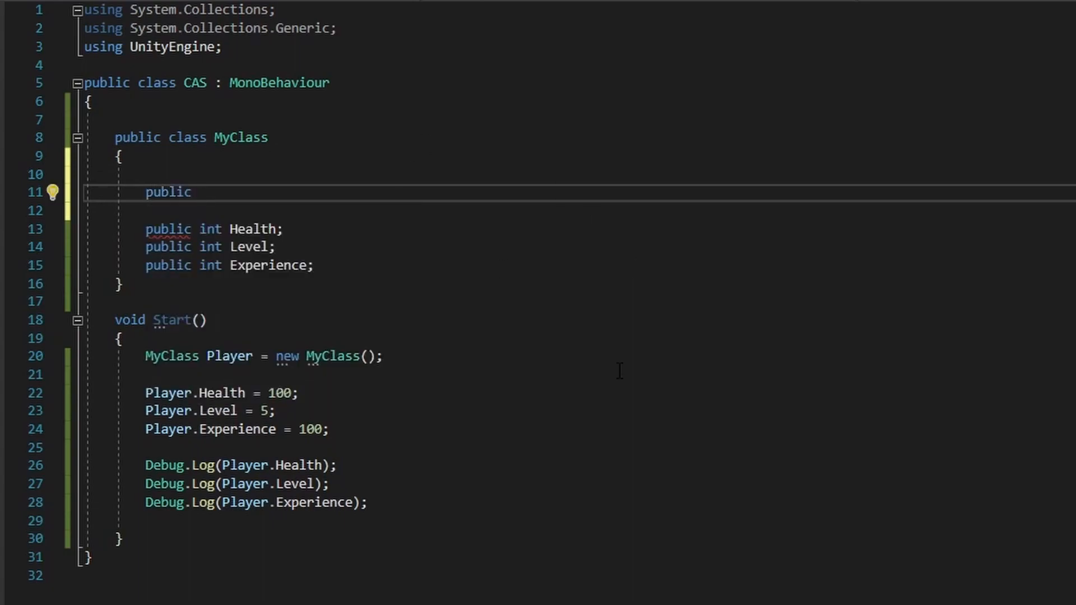
{"action": "double_click", "coordinate": [287, 356]}
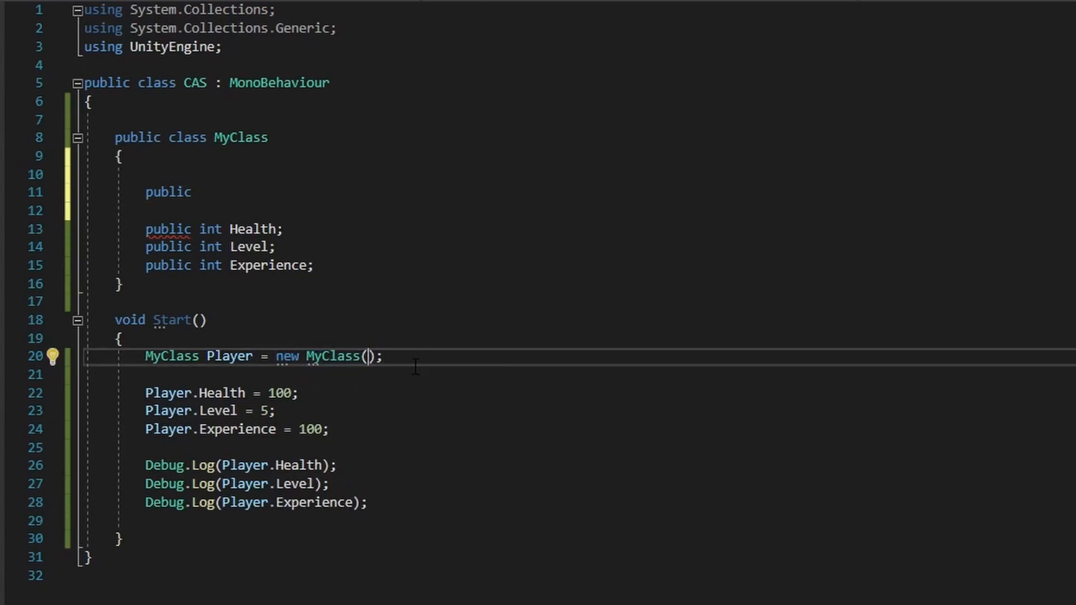
{"action": "type", "text": "10"}
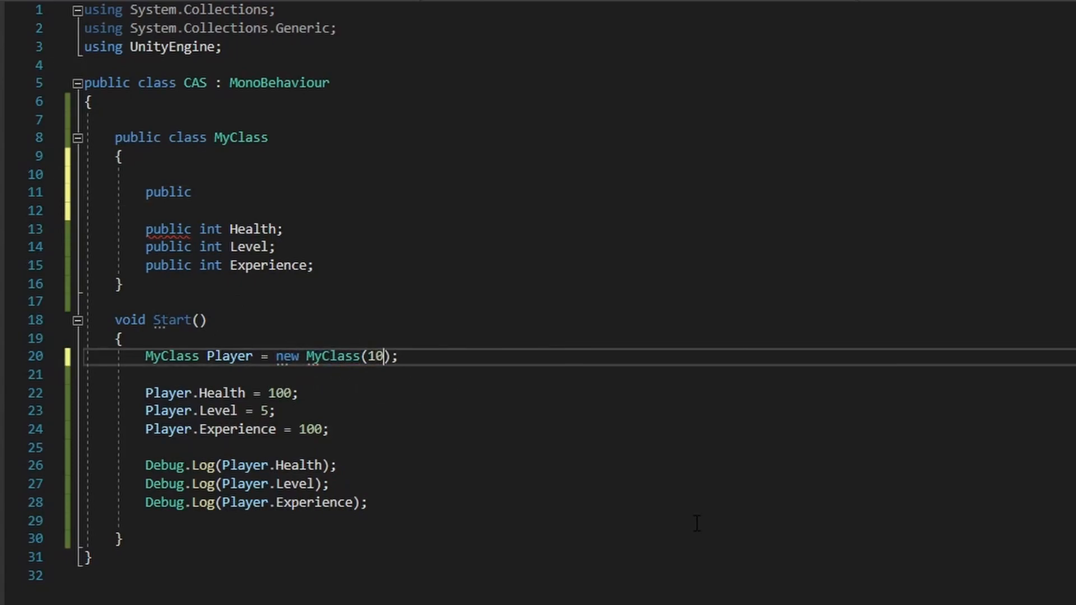
{"action": "key", "text": "Backspace"}
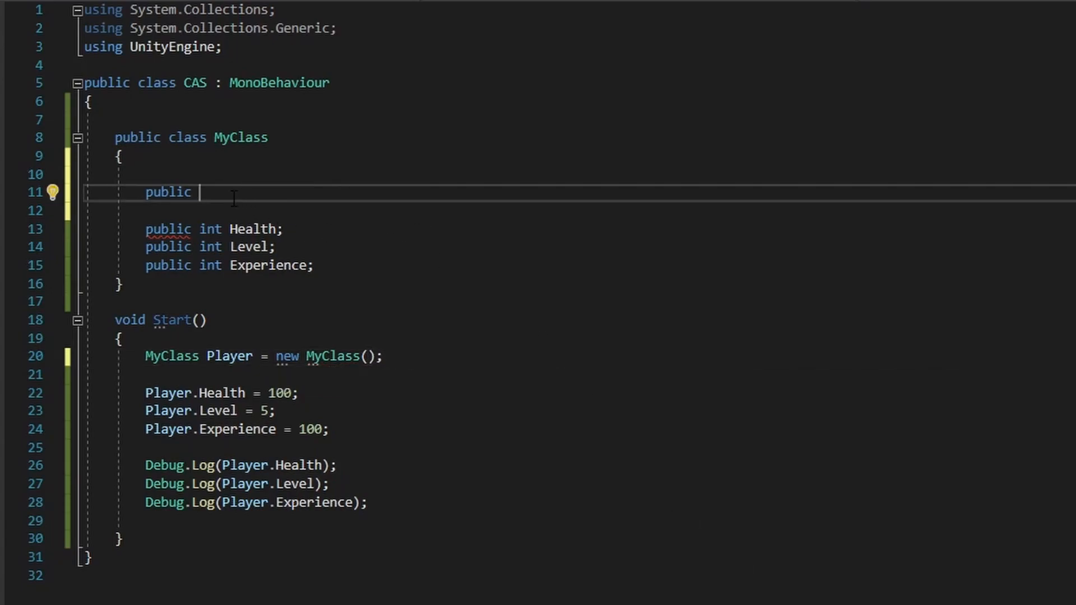
{"action": "mouse_move", "coordinate": [684, 348]}
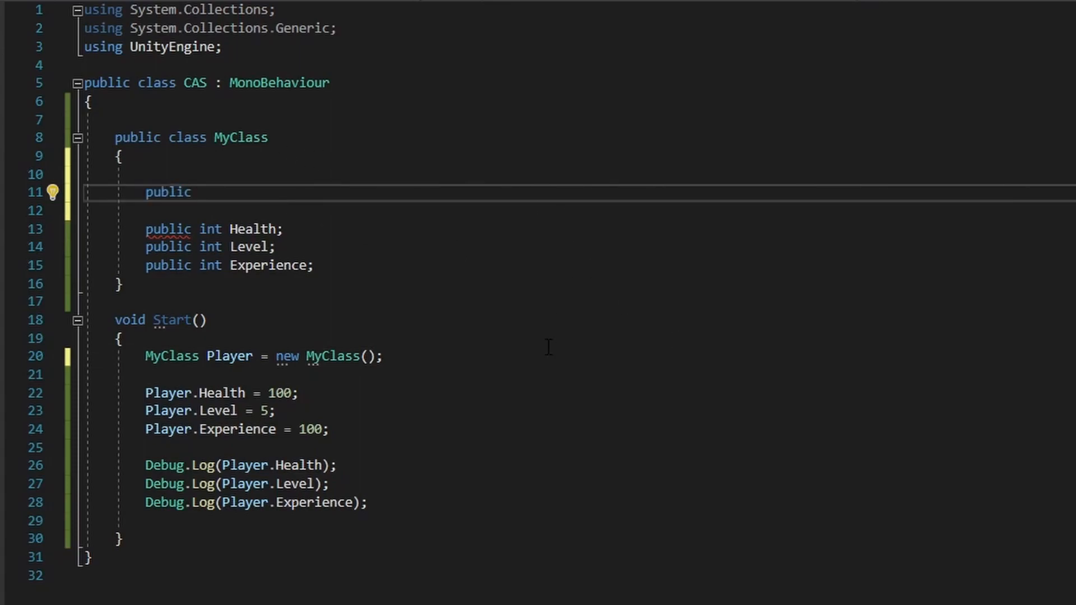
{"action": "type", "text": "MyClass"}
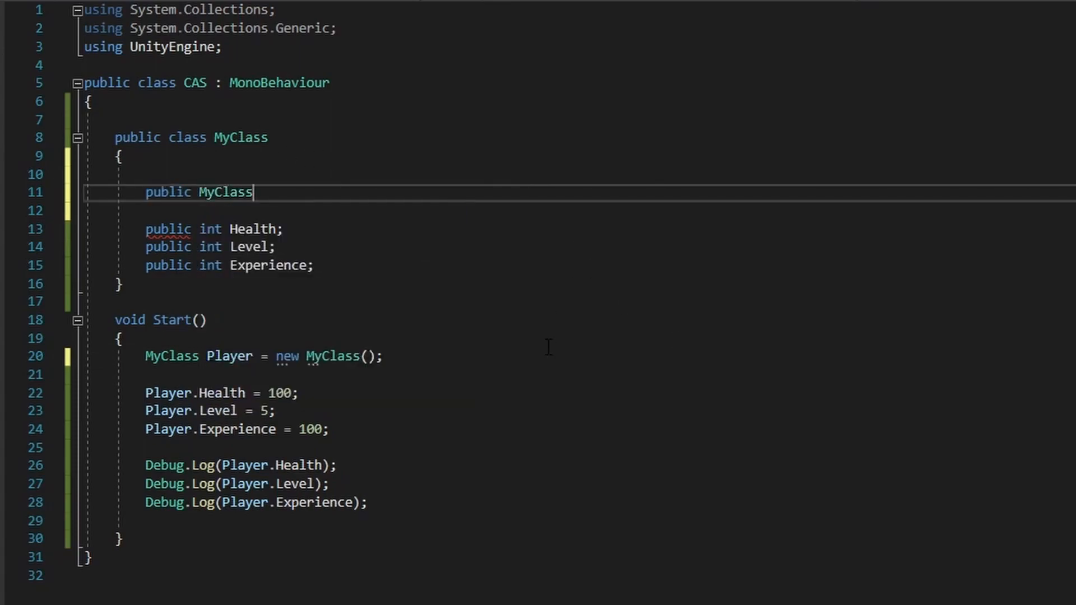
{"action": "type", "text": "()"}
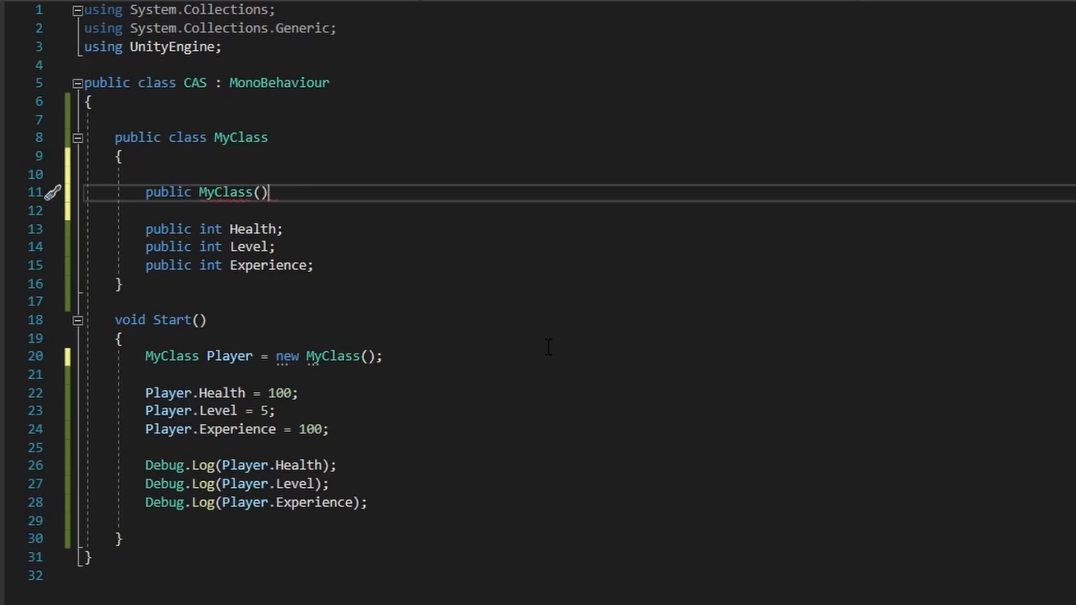
{"action": "key", "text": "Enter"}
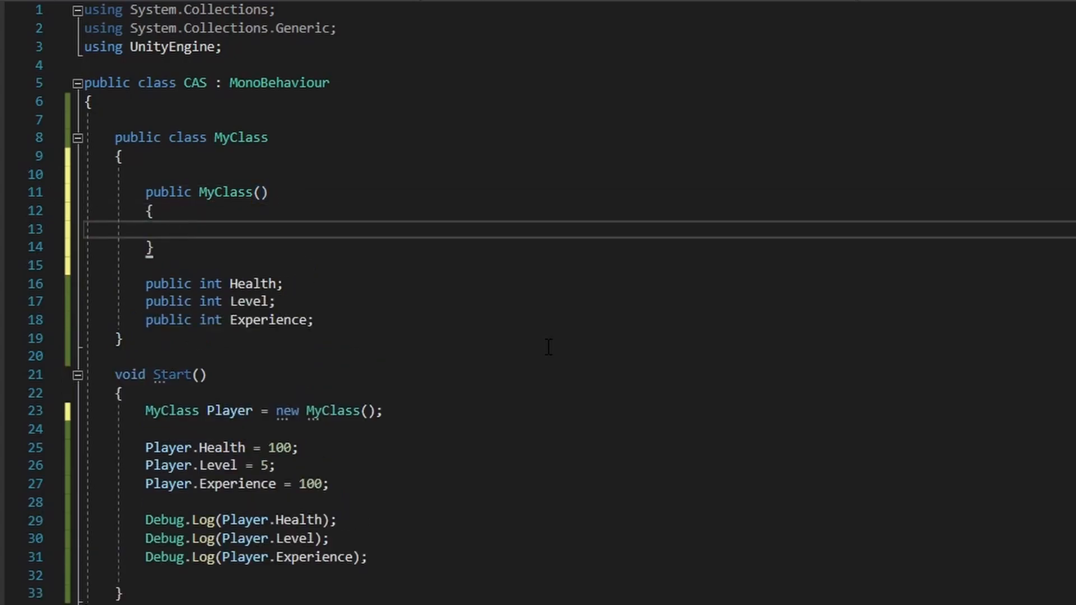
Give the MyClass constructor the parameters int hp, int lvl and int xp
{"action": "left_click", "coordinate": [177, 230]}
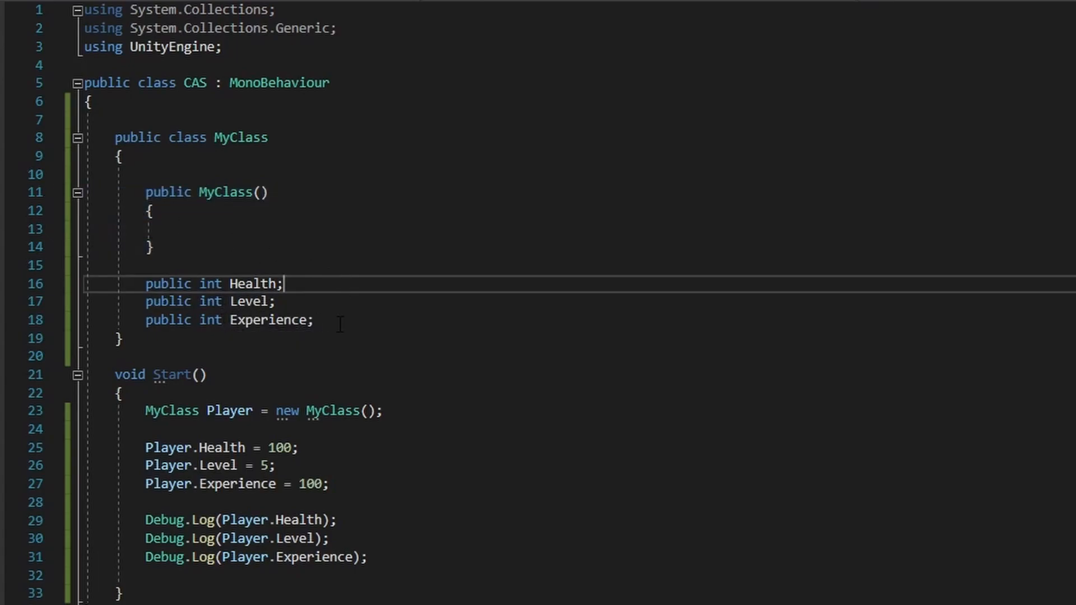
{"action": "left_click", "coordinate": [318, 320]}
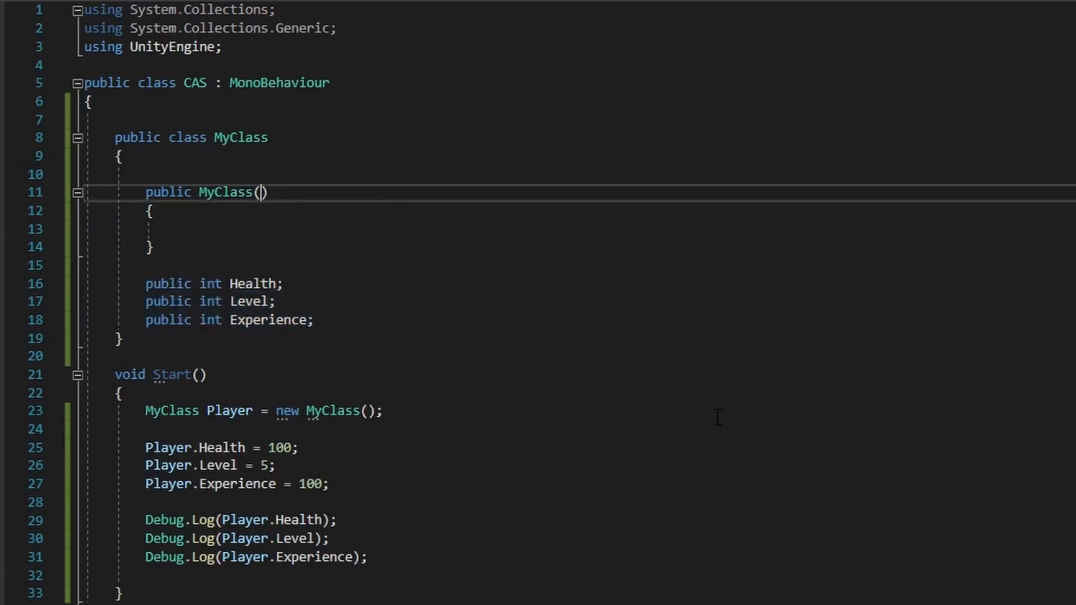
{"action": "type", "text": "int health,"}
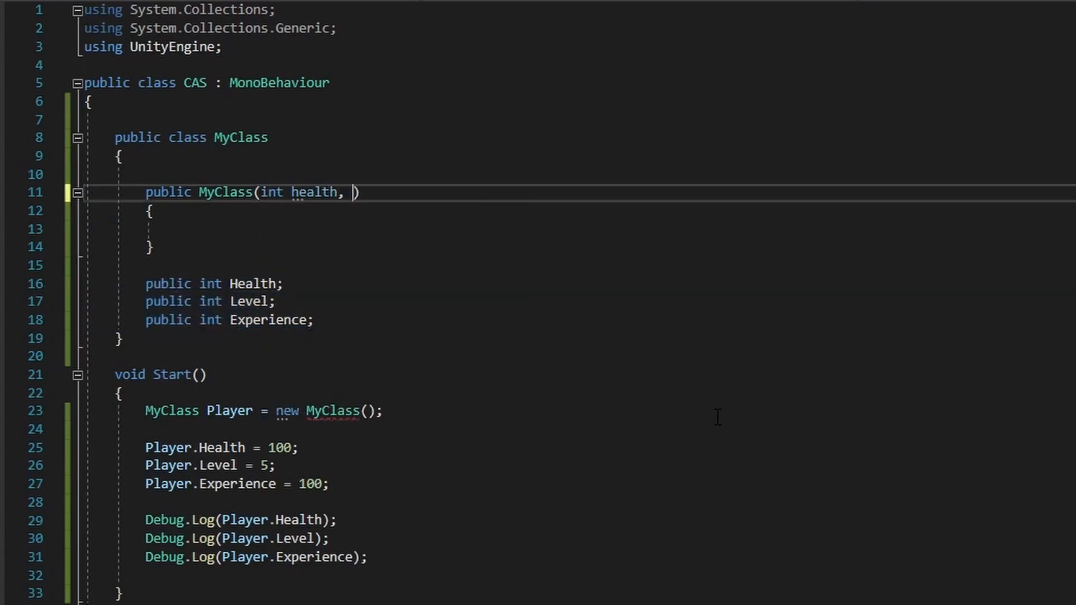
{"action": "type", "text": "hp"}
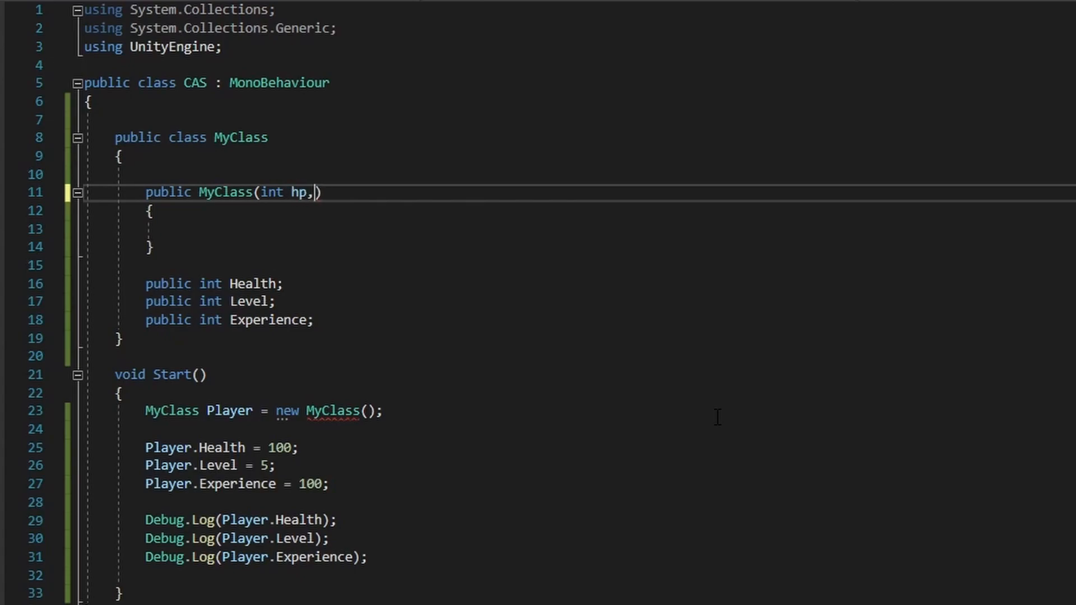
{"action": "type", "text": "int lvl"}
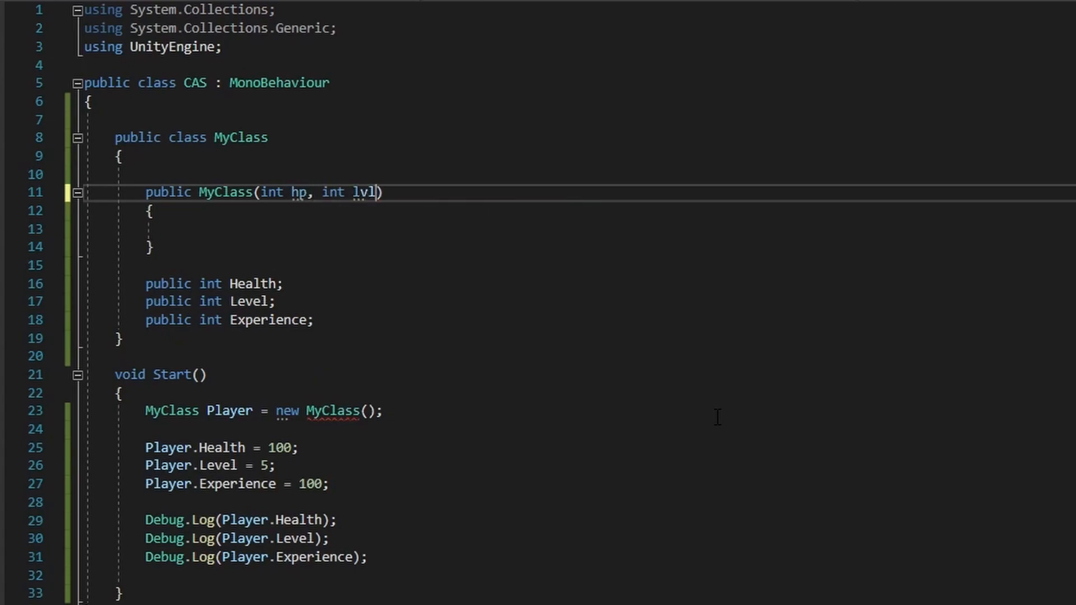
{"action": "type", "text": ", int xp"}
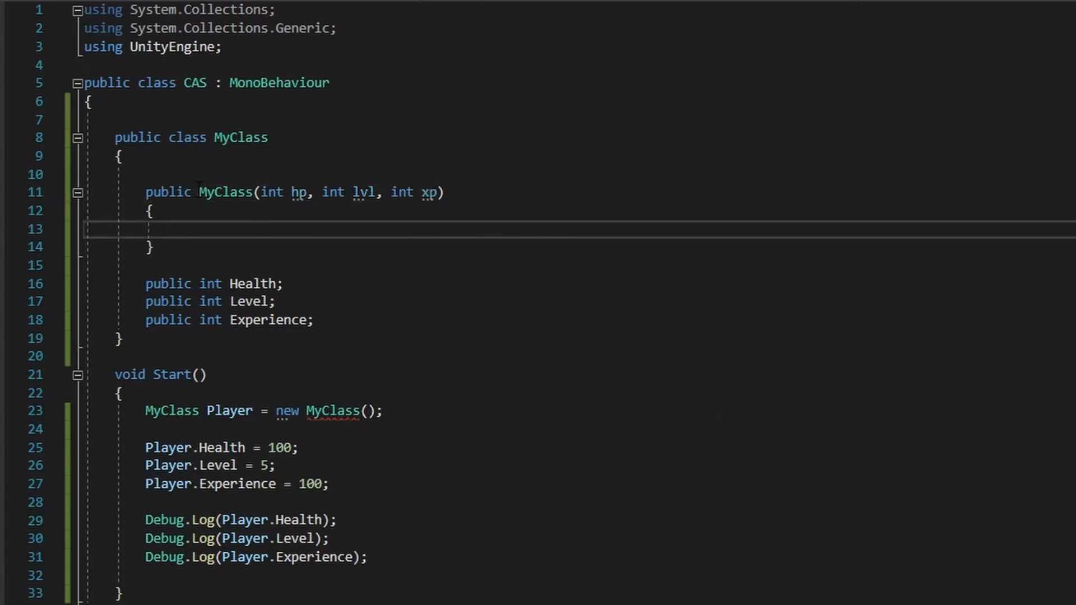
Fill the constructor body with Health = hp, Level = lvl and Experience = xp
{"action": "type", "text": "Health"}
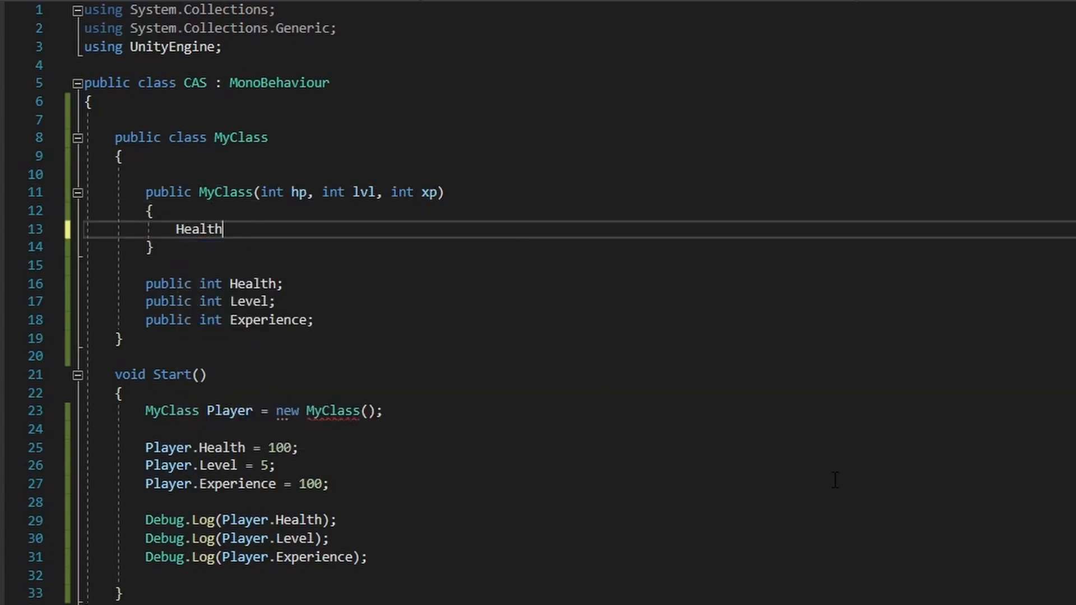
{"action": "type", "text": "= hp;"}
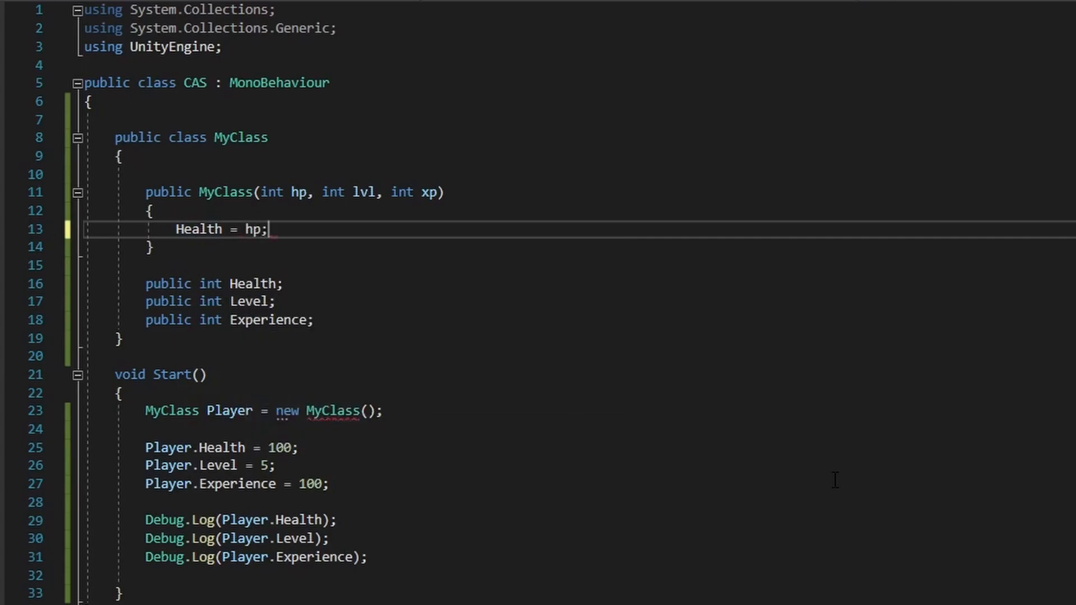
{"action": "key", "text": "Enter"}
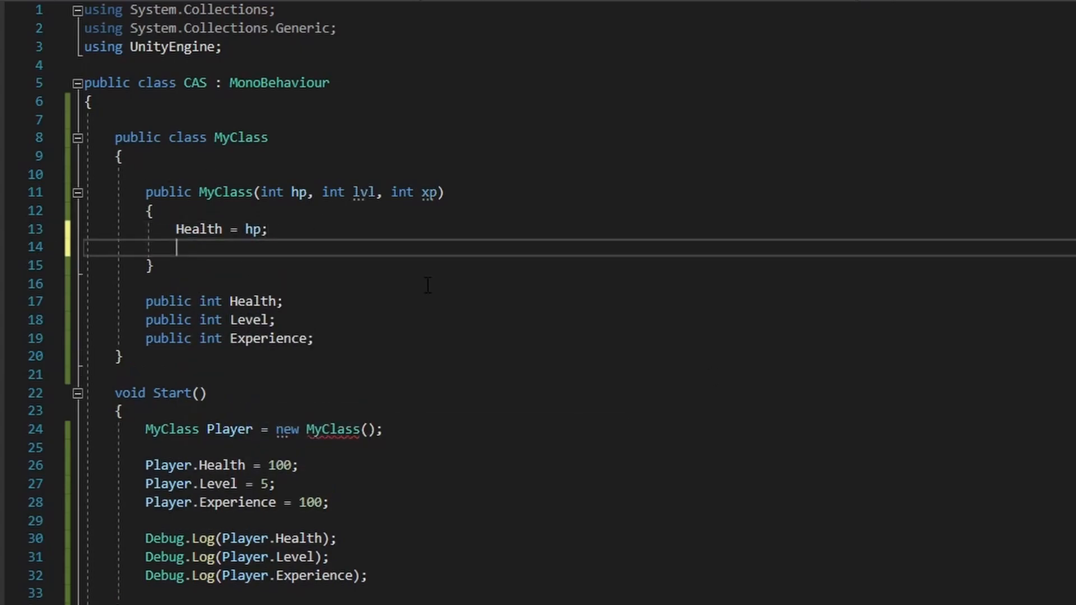
{"action": "type", "text": "Level = lvl"}
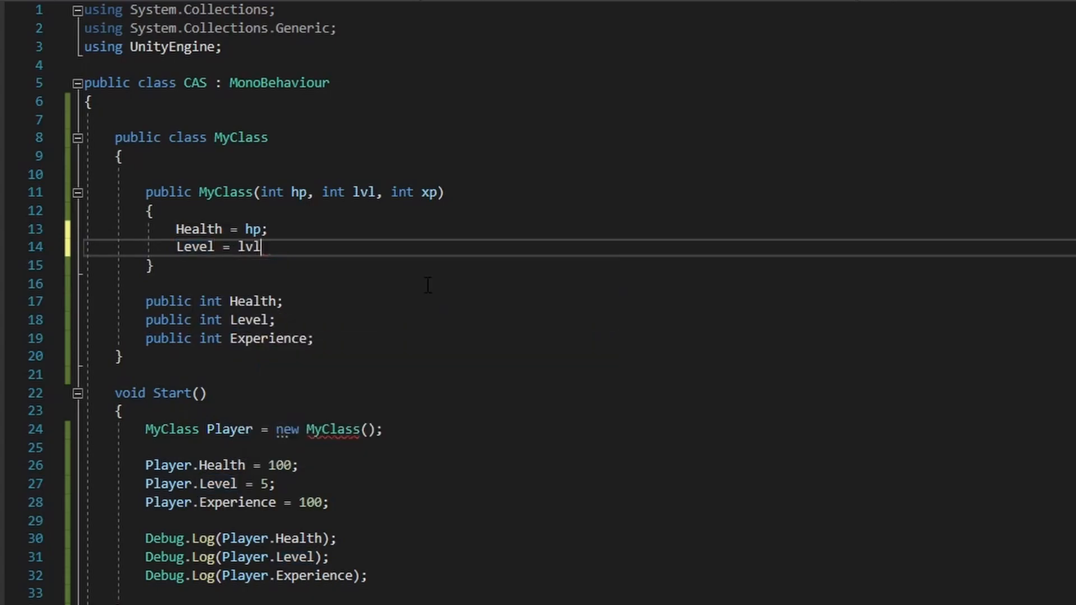
{"action": "type", "text": ";"}
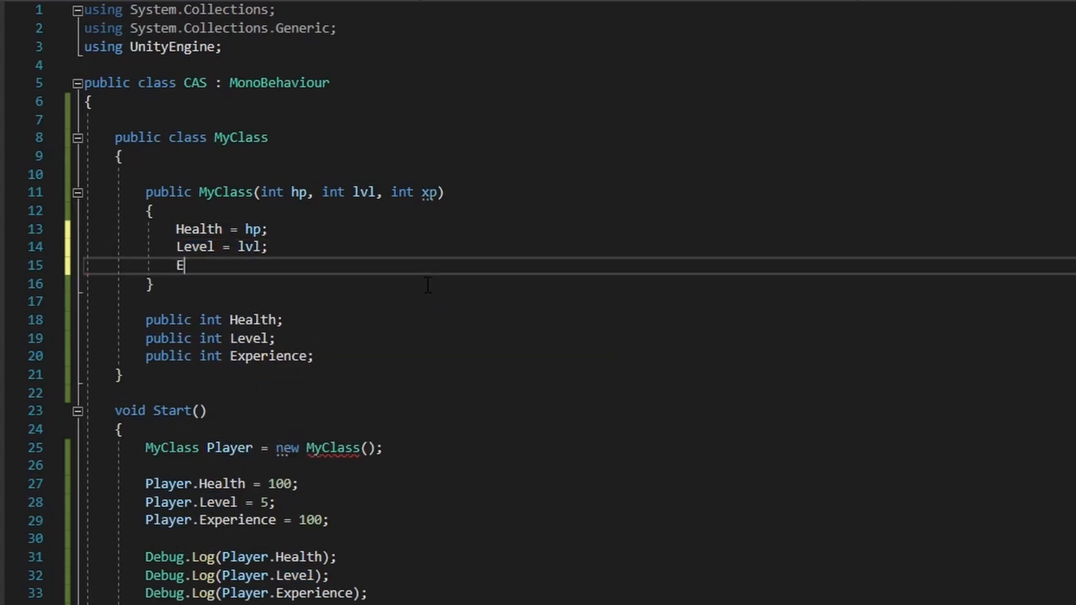
{"action": "type", "text": "xperience = xp;"}
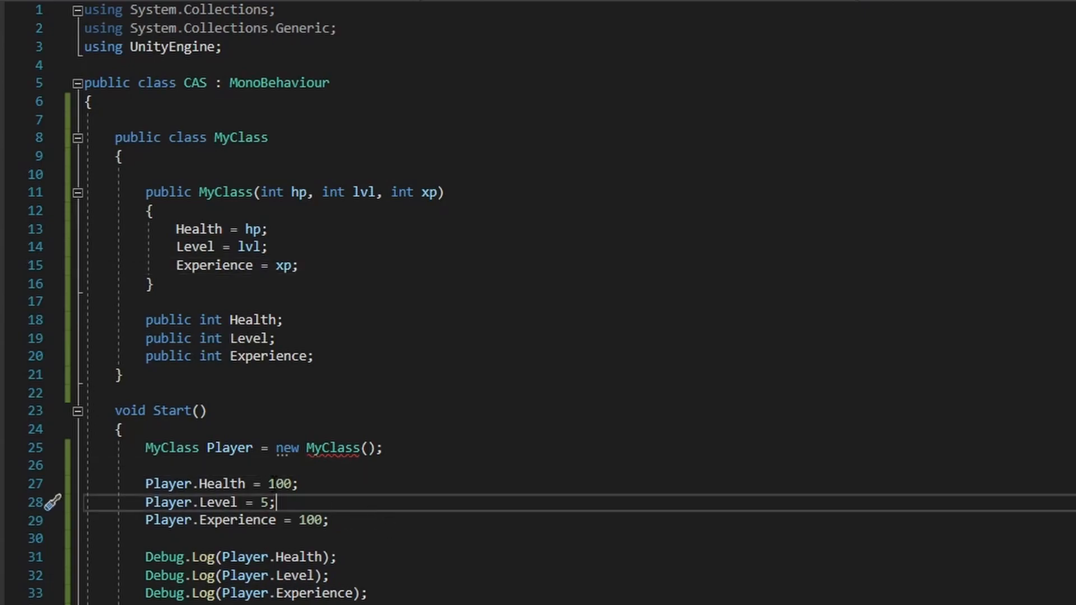
Delete the three Player field assignments and pass 100, 5, 100 to new MyClass()
{"action": "left_click_drag", "start_coordinate": [144, 484], "coordinate": [328, 520]}
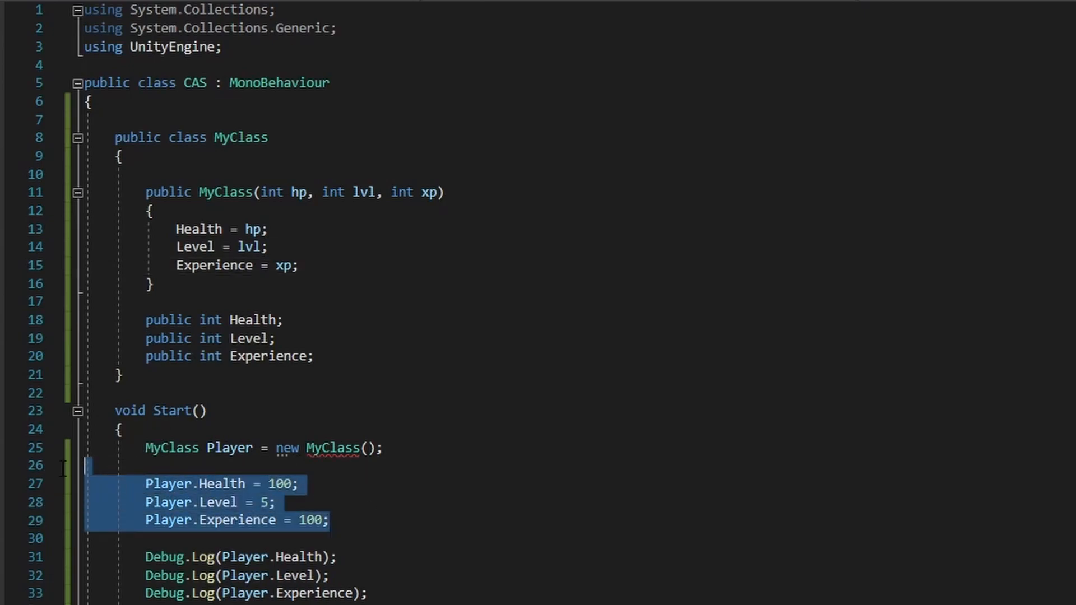
{"action": "key", "text": "Delete"}
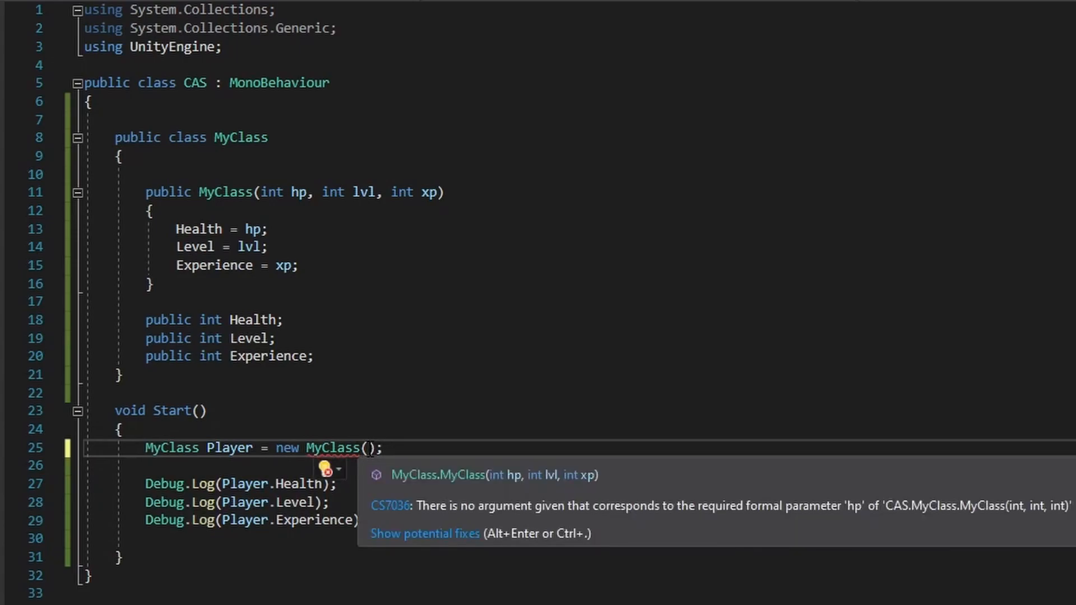
{"action": "type", "text": "100,"}
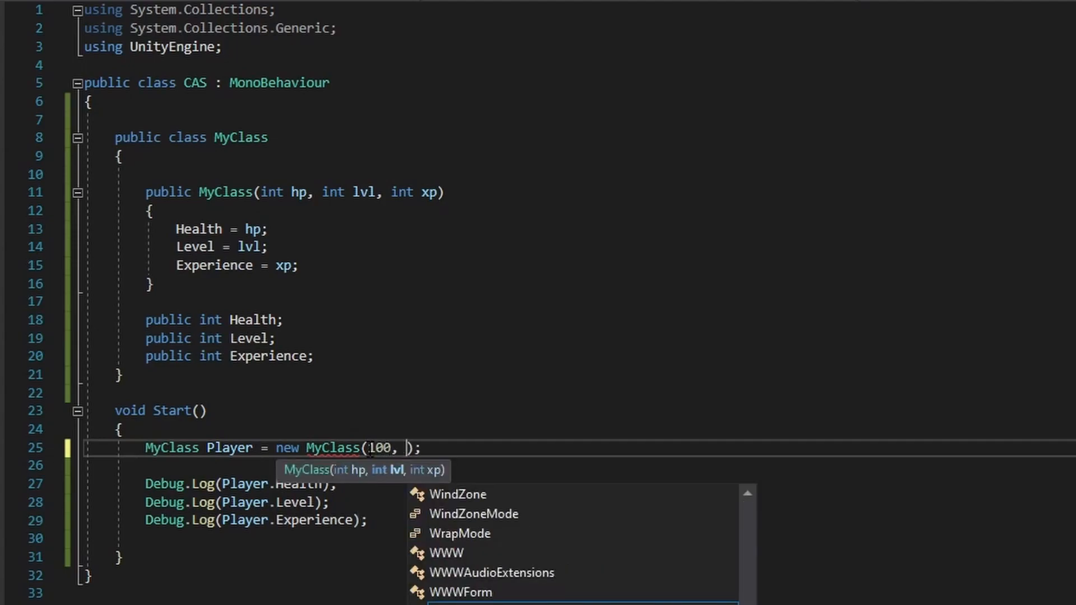
{"action": "type", "text": "5, 100"}
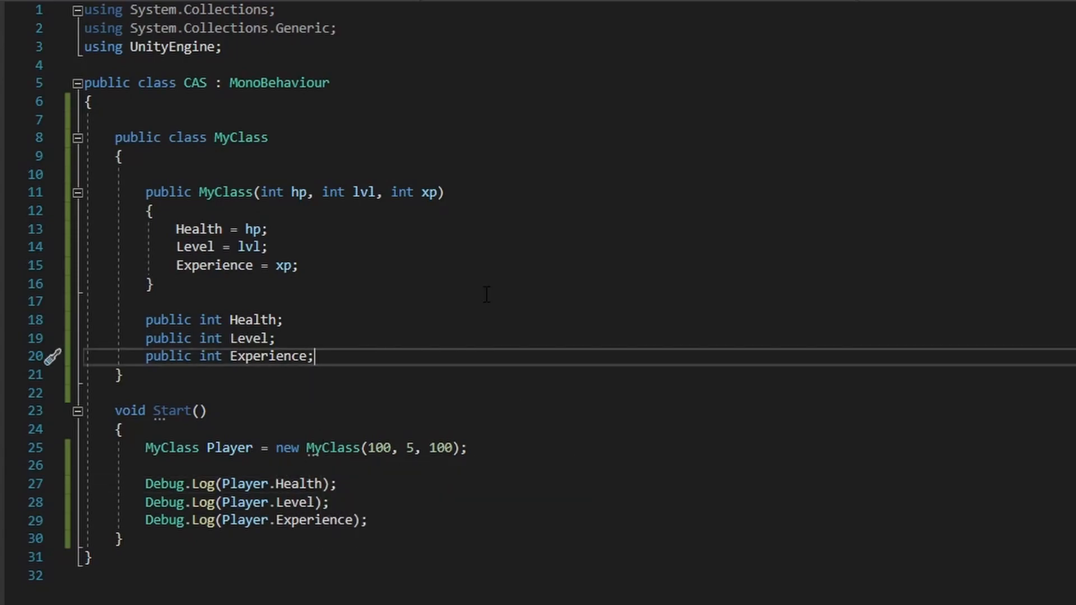
Below the Experience field, insert the ~MyClass destructor snippet using ~De and Tab
{"action": "key", "text": "Enter"}
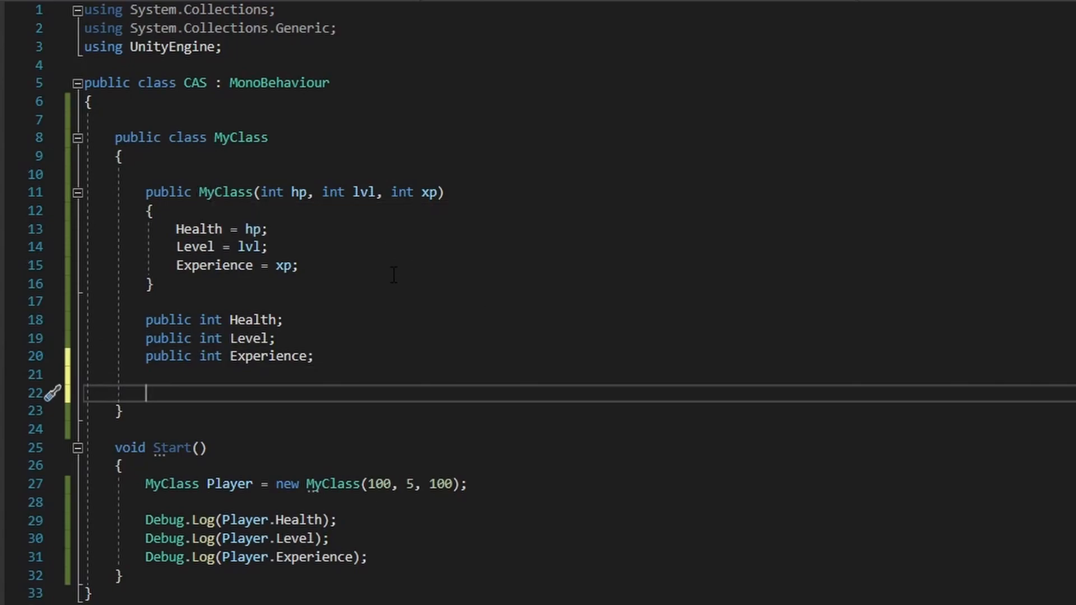
{"action": "mouse_move", "coordinate": [344, 270]}
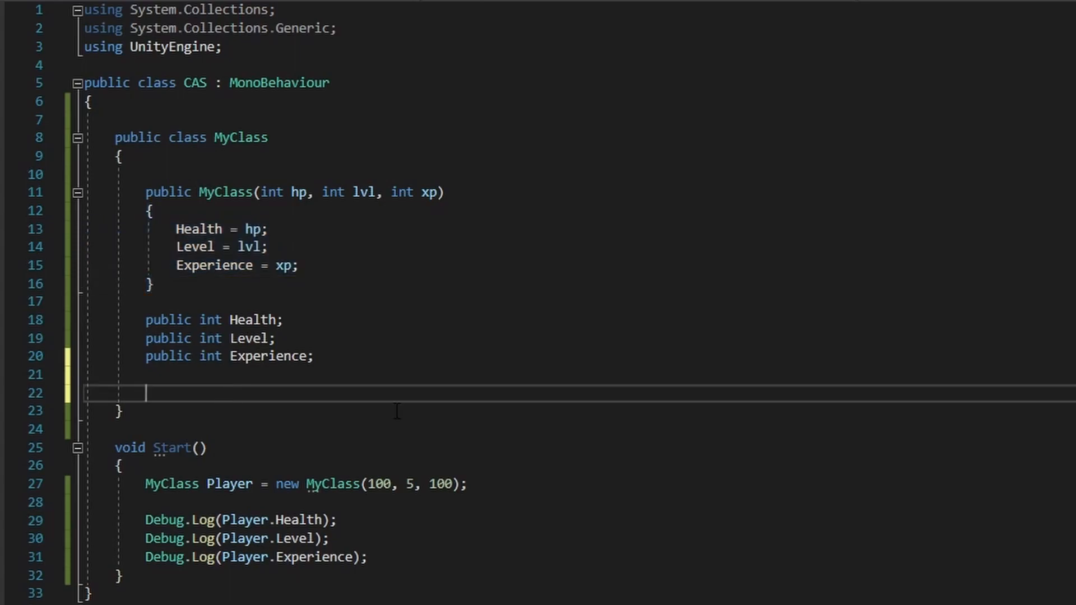
{"action": "type", "text": "~De"}
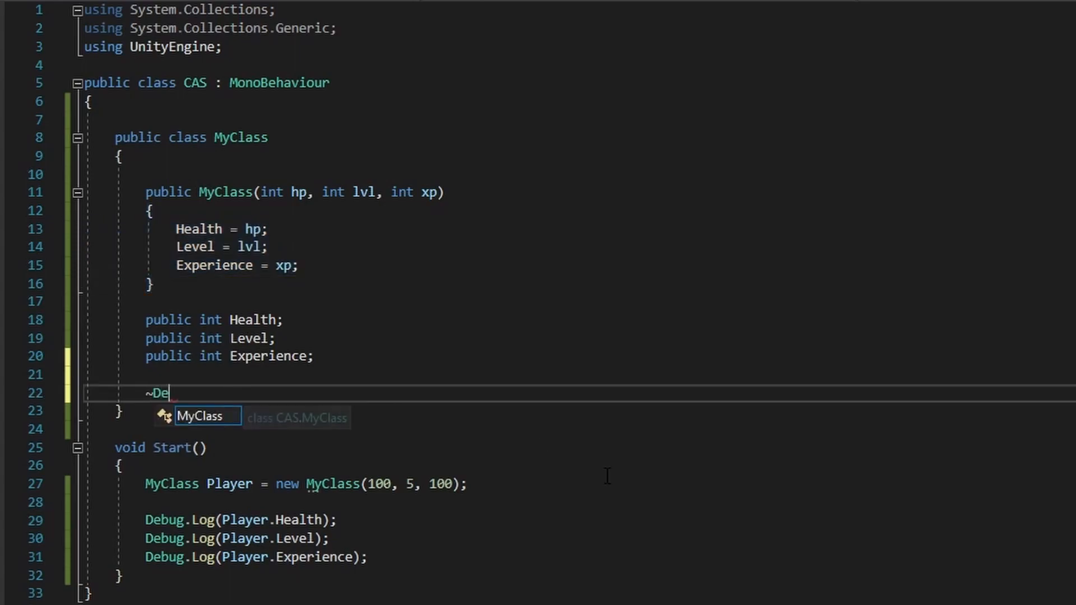
{"action": "key", "text": "Tab"}
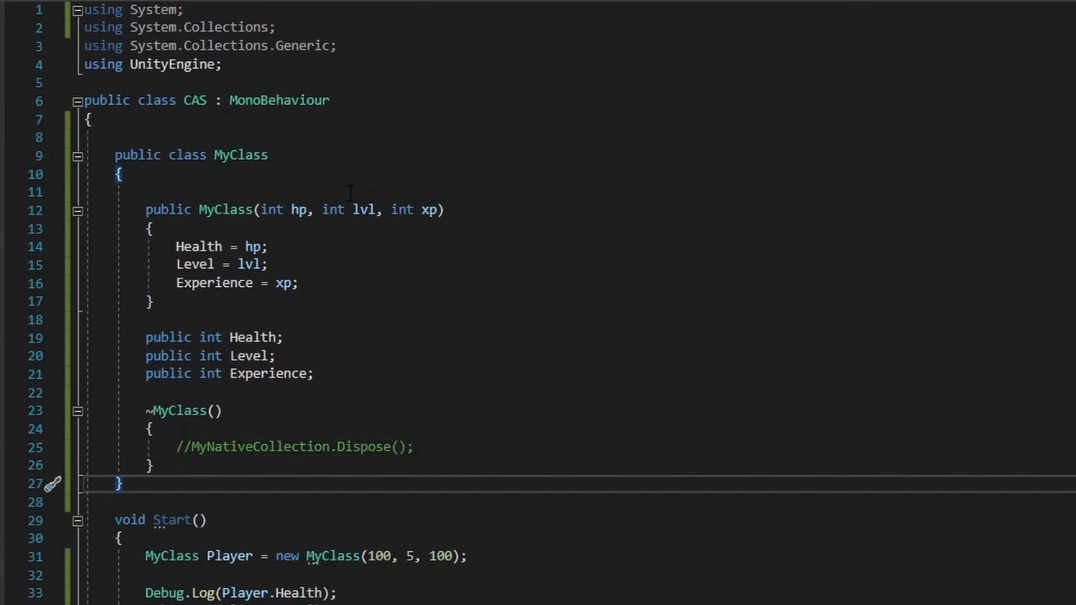
{"action": "mouse_move", "coordinate": [517, 315]}
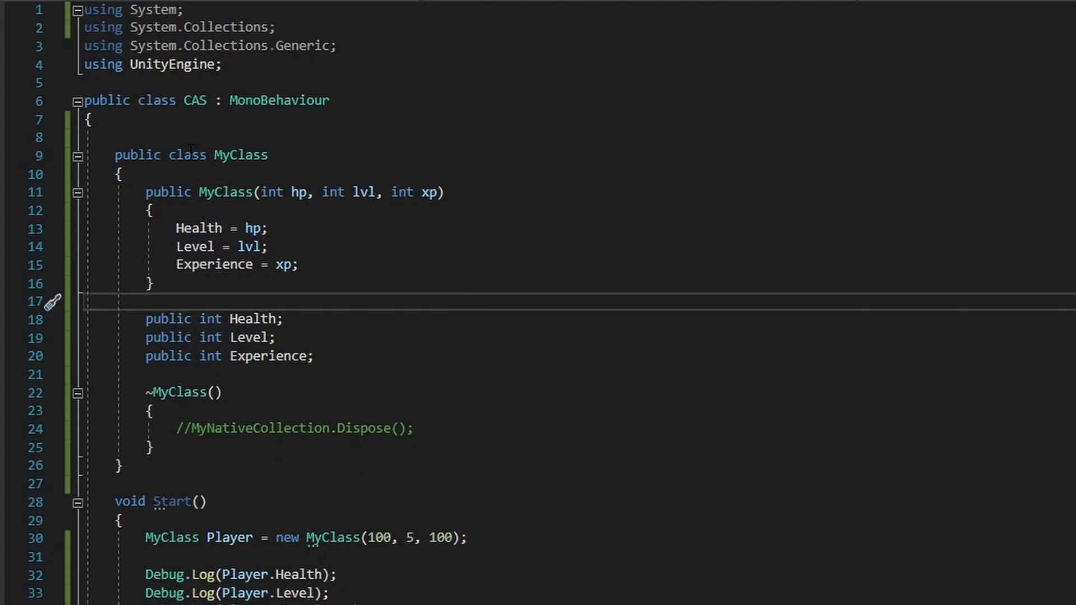
Declare MyClass as a struct and locate the now-invalid ~MyClass destructor
{"action": "type", "text": "struct"}
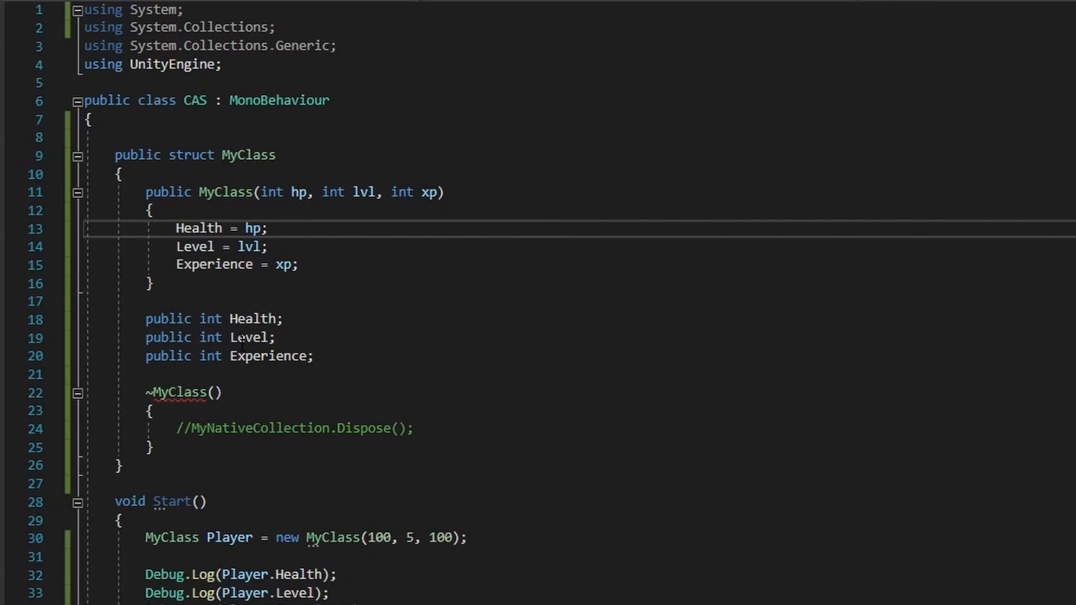
{"action": "left_click", "coordinate": [184, 374]}
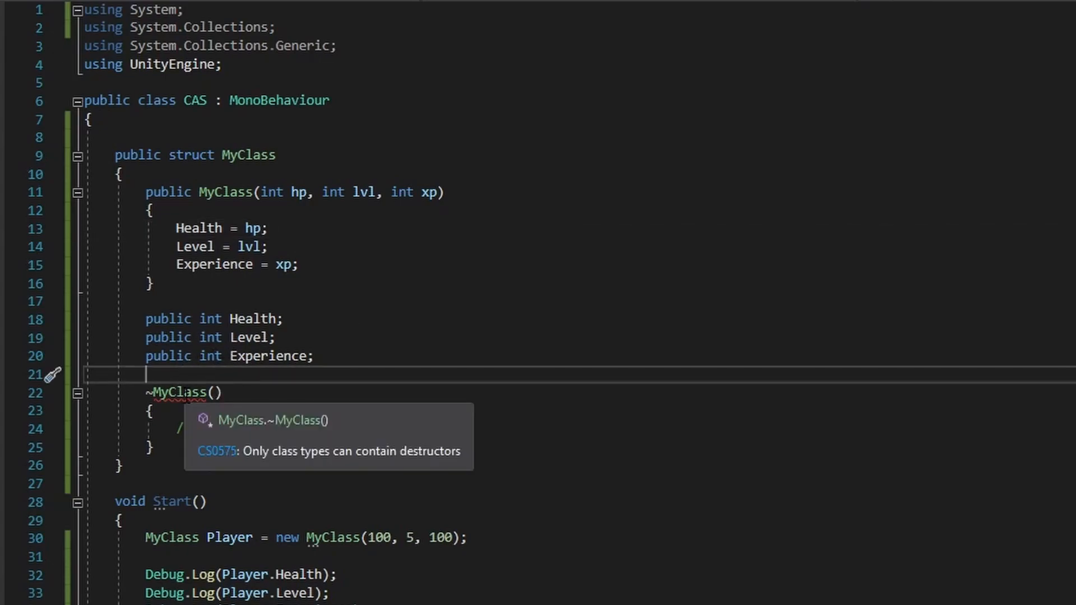
{"action": "mouse_move", "coordinate": [421, 462]}
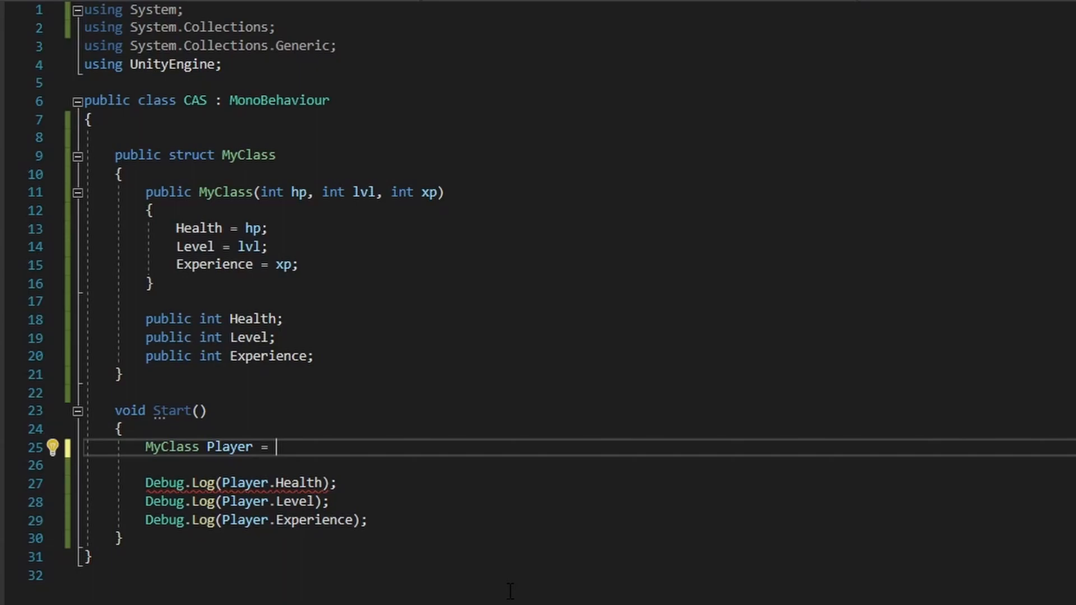
Initialize Player to null, which the struct type flags as an error
{"action": "type", "text": "null;"}
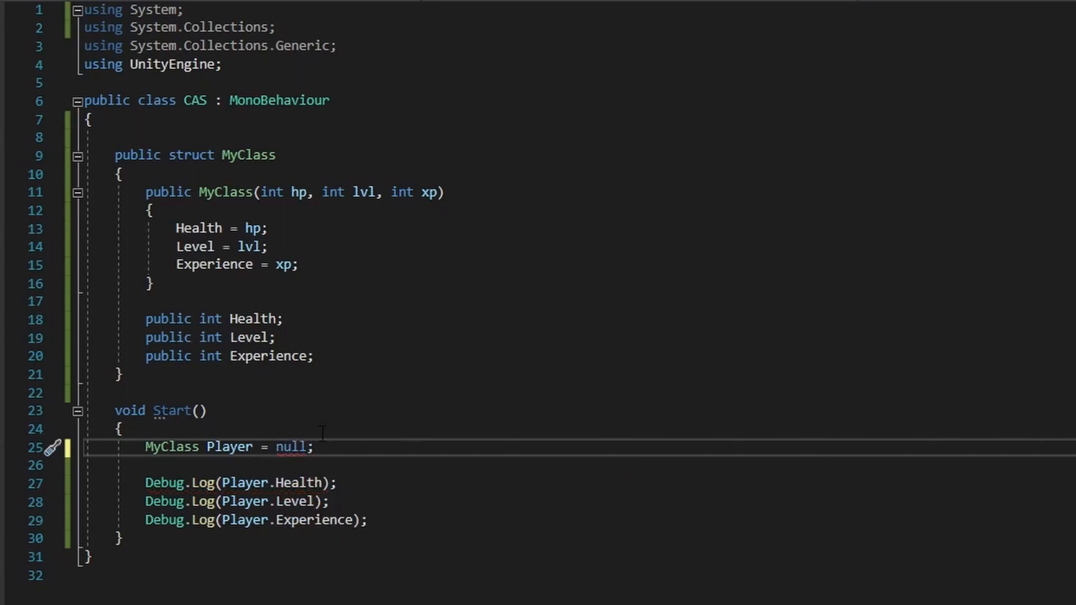
{"action": "mouse_move", "coordinate": [291, 447]}
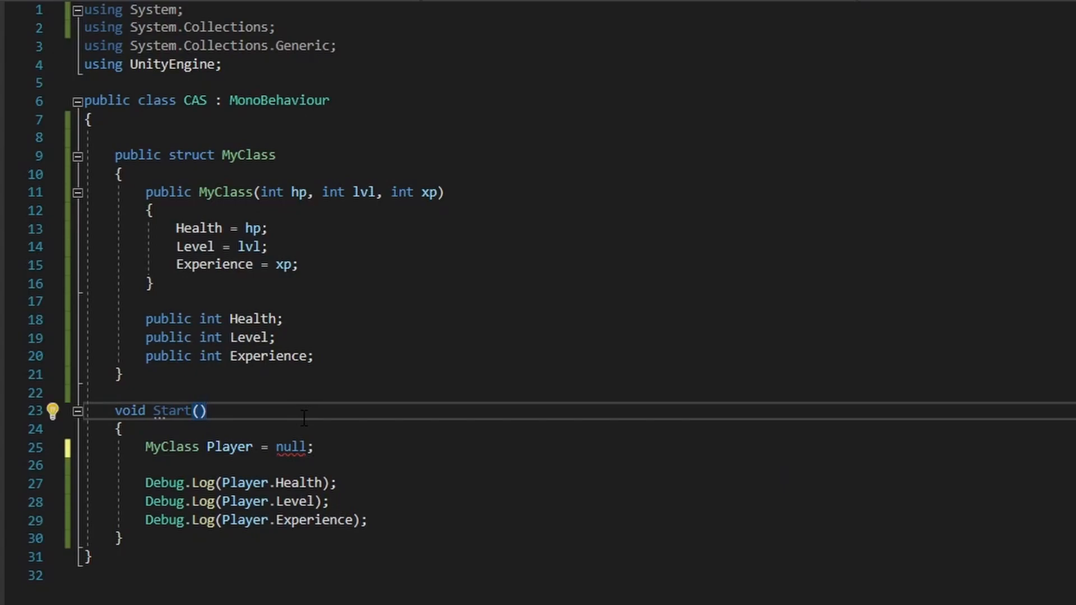
{"action": "left_click", "coordinate": [205, 411]}
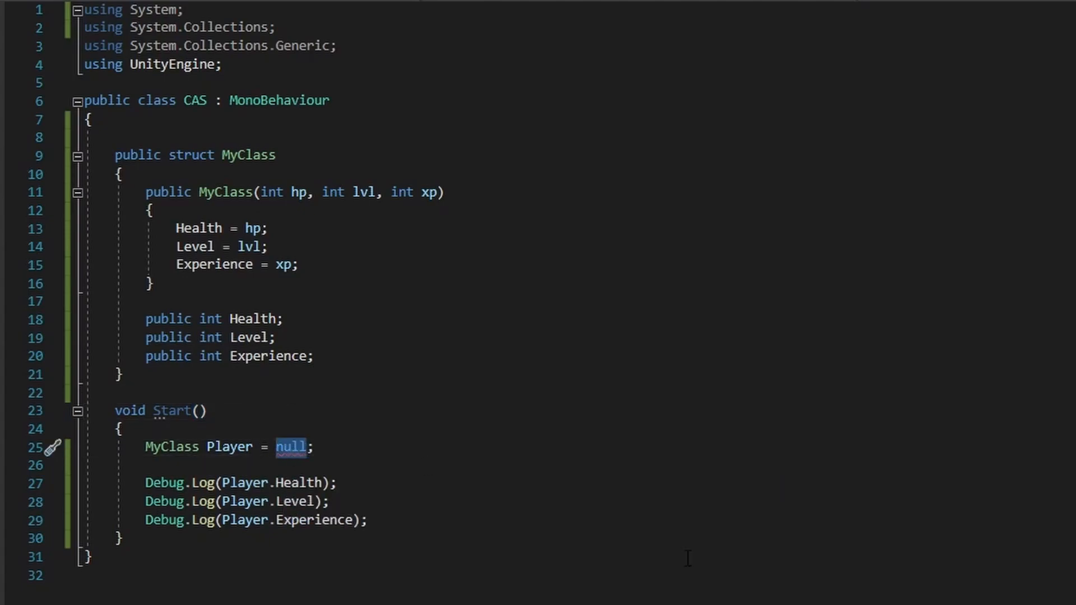
Initialize Player with new MyClass(100, 5, 100) and highlight the struct's constructor and fields
{"action": "type", "text": "new MyClass()"}
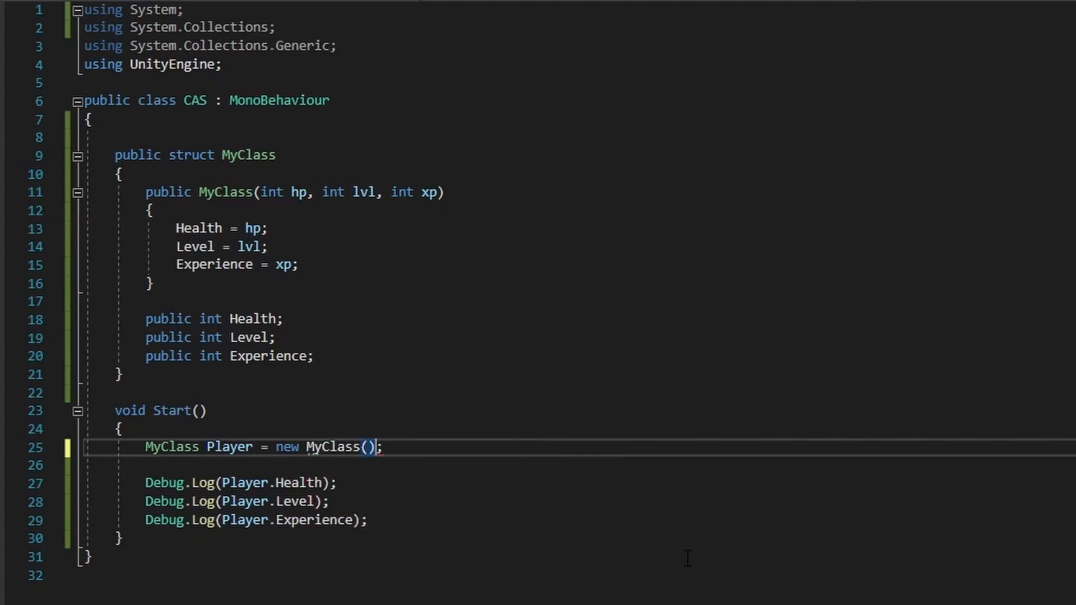
{"action": "type", "text": "100, 5, 100"}
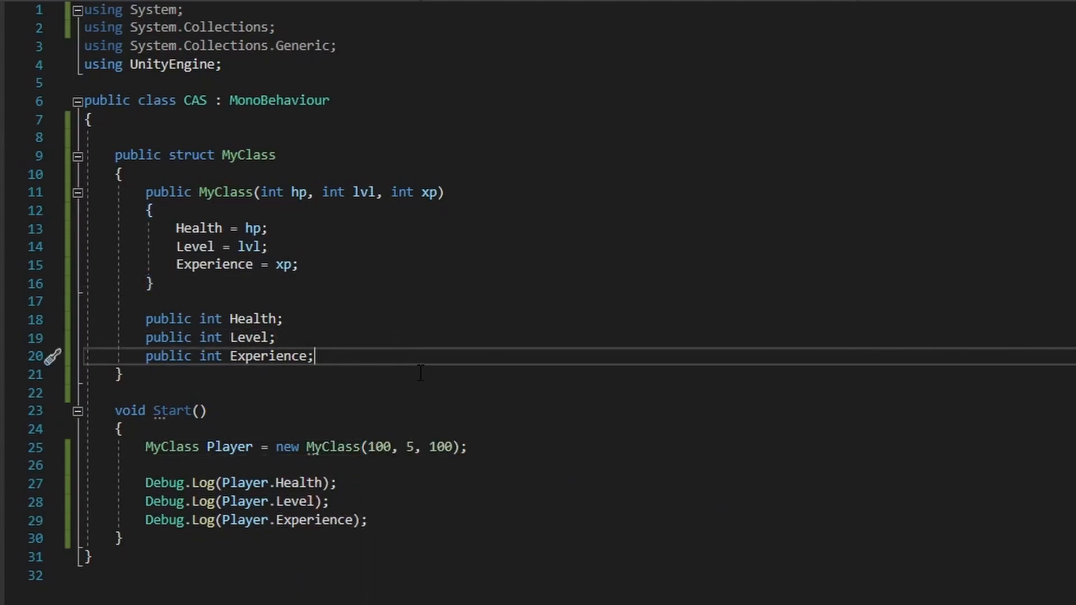
{"action": "left_click_drag", "start_coordinate": [144, 192], "coordinate": [314, 356]}
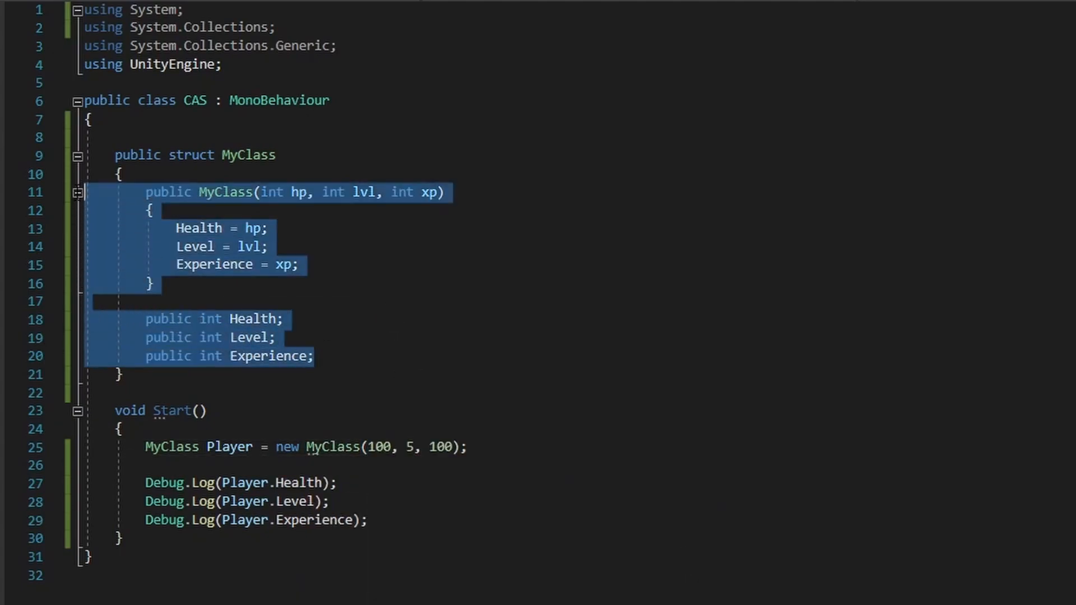
{"action": "left_click", "coordinate": [407, 246]}
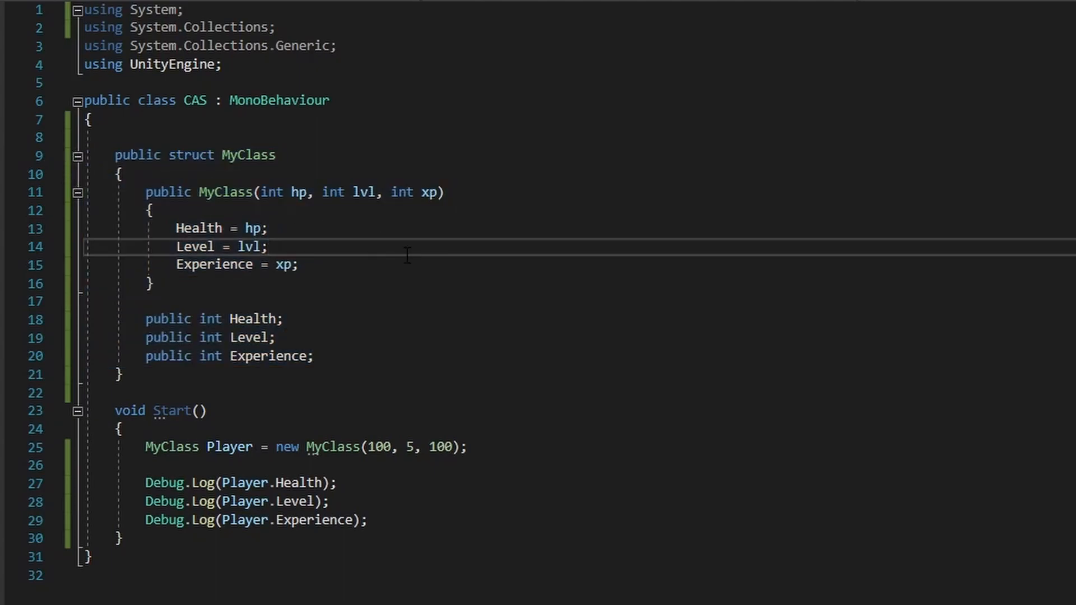